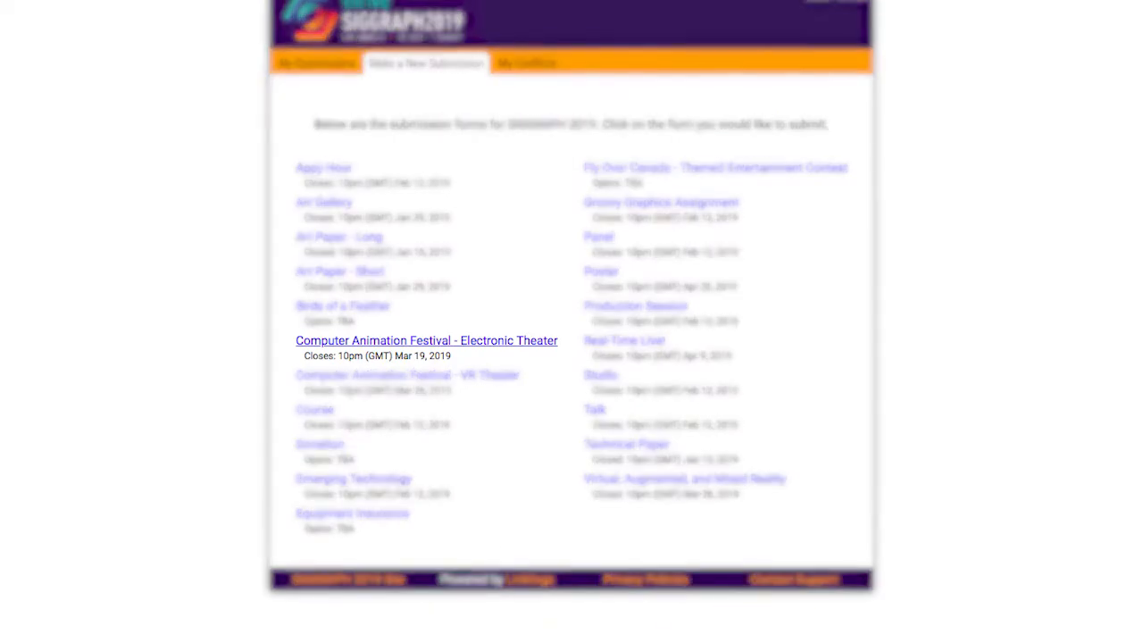
Step: Open the Computer Animation Festival – Electronic Theater form from the SIGGRAPH 2019 submission list
{"action": "left_click", "coordinate": [426, 340]}
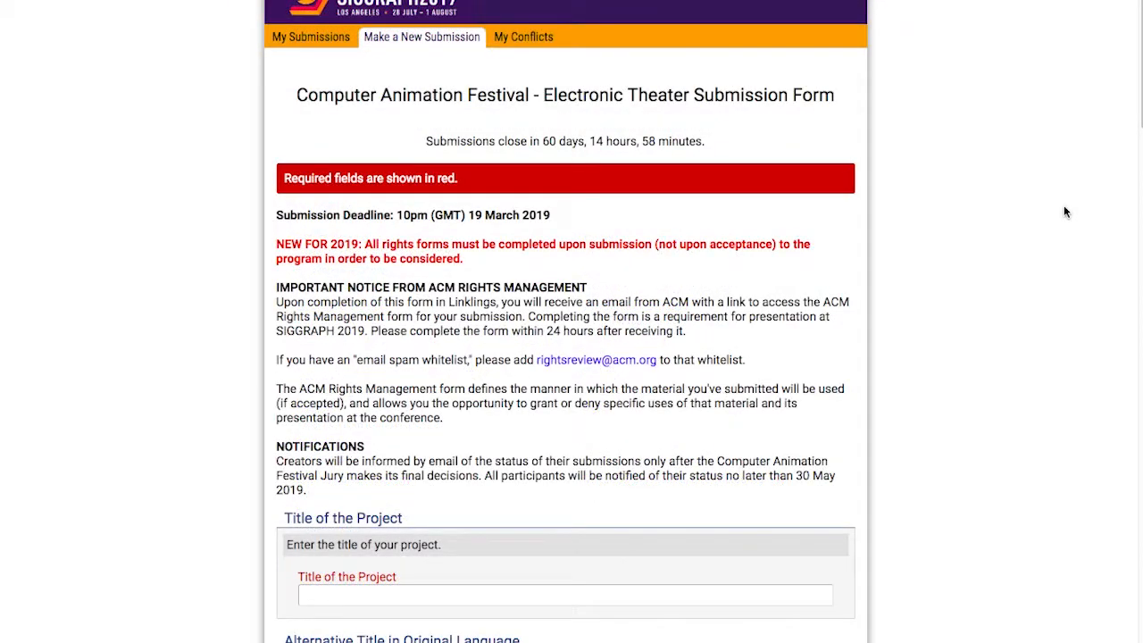
{"action": "mouse_move", "coordinate": [459, 150]}
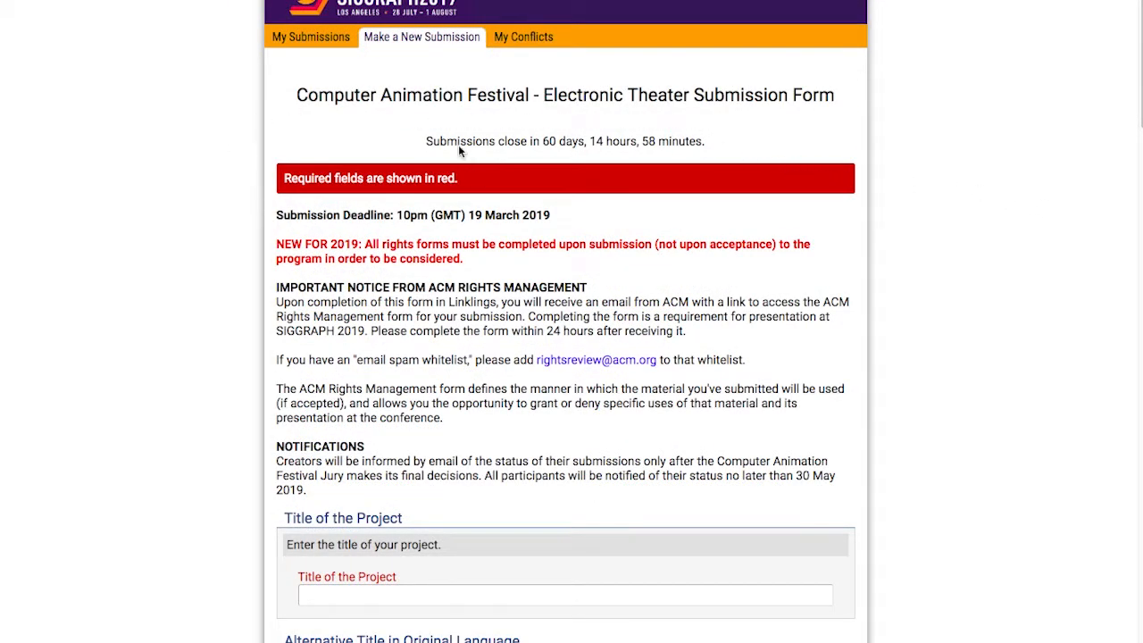
{"action": "mouse_move", "coordinate": [899, 181]}
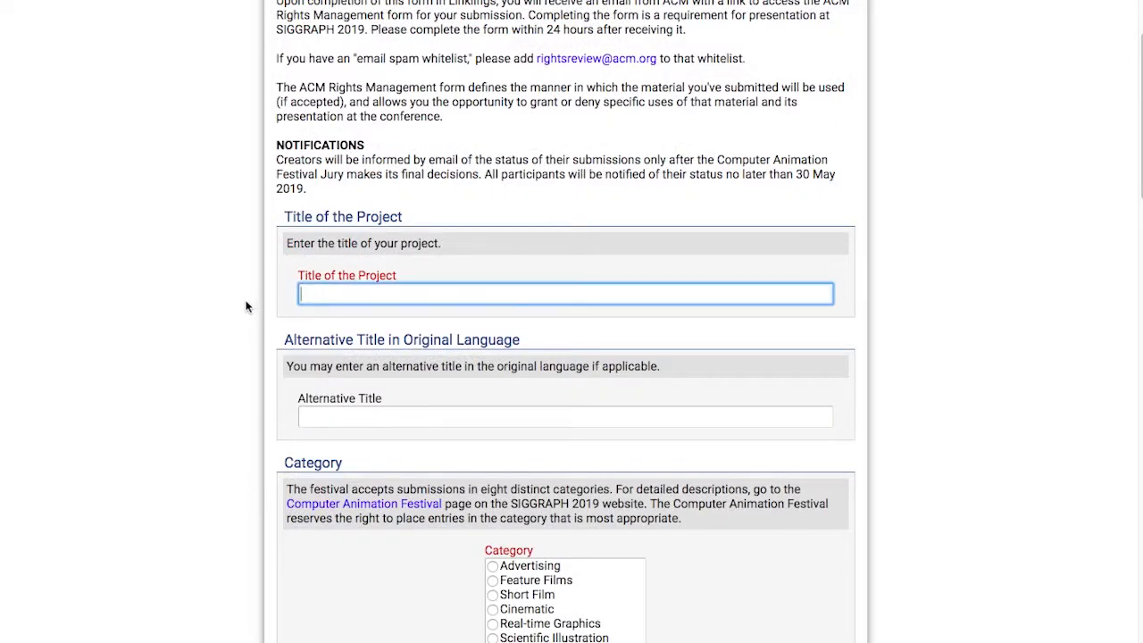
Step: Enter 'My CAF Submission' as the project title and choose the Short Film category
{"action": "type", "text": "My CAF"}
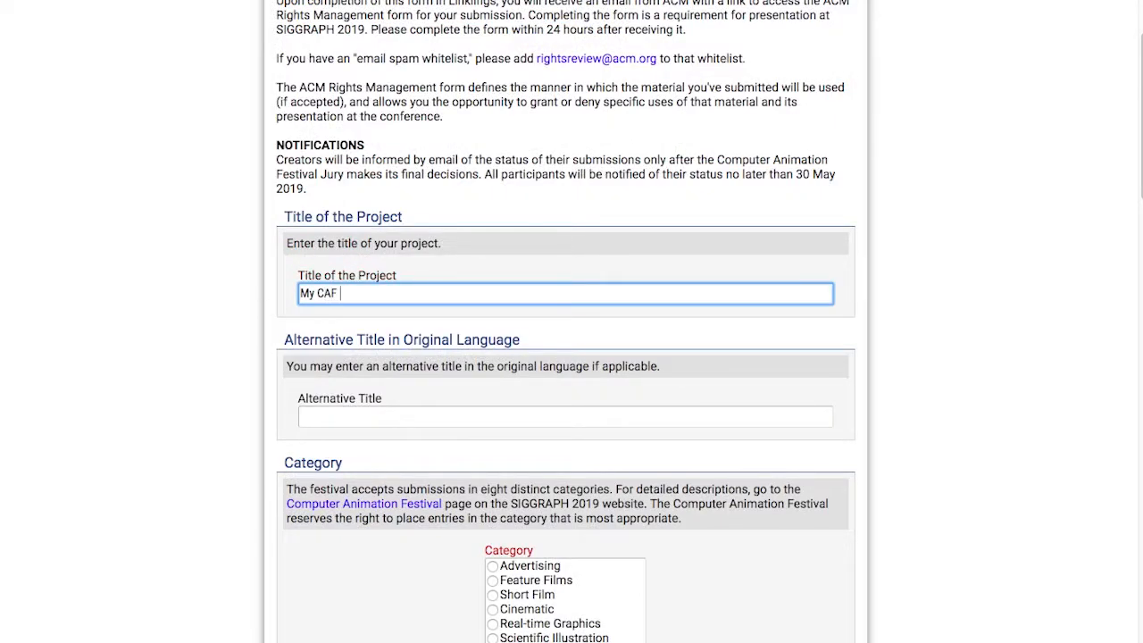
{"action": "type", "text": "Submission"}
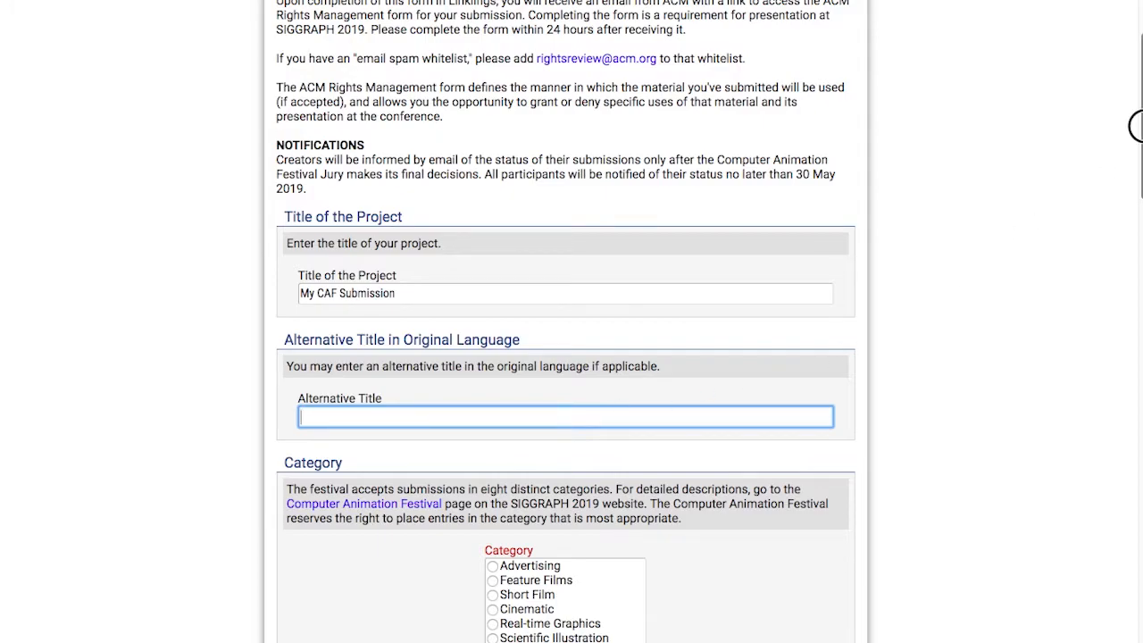
{"action": "scroll", "scroll_direction": "down", "scroll_amount": 3}
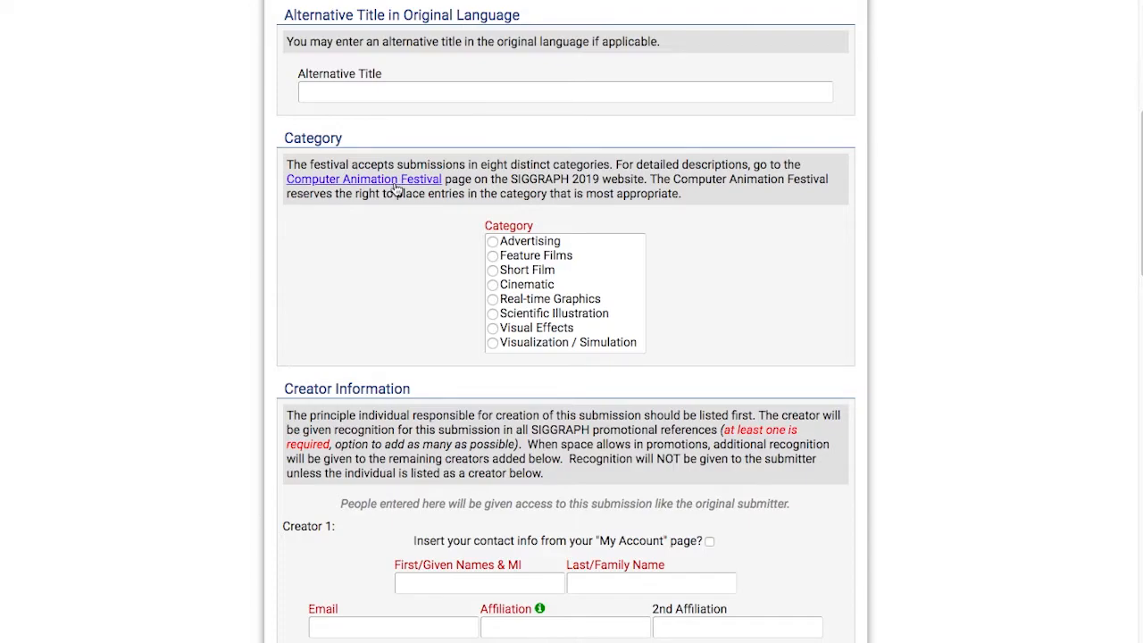
{"action": "left_click", "coordinate": [492, 270]}
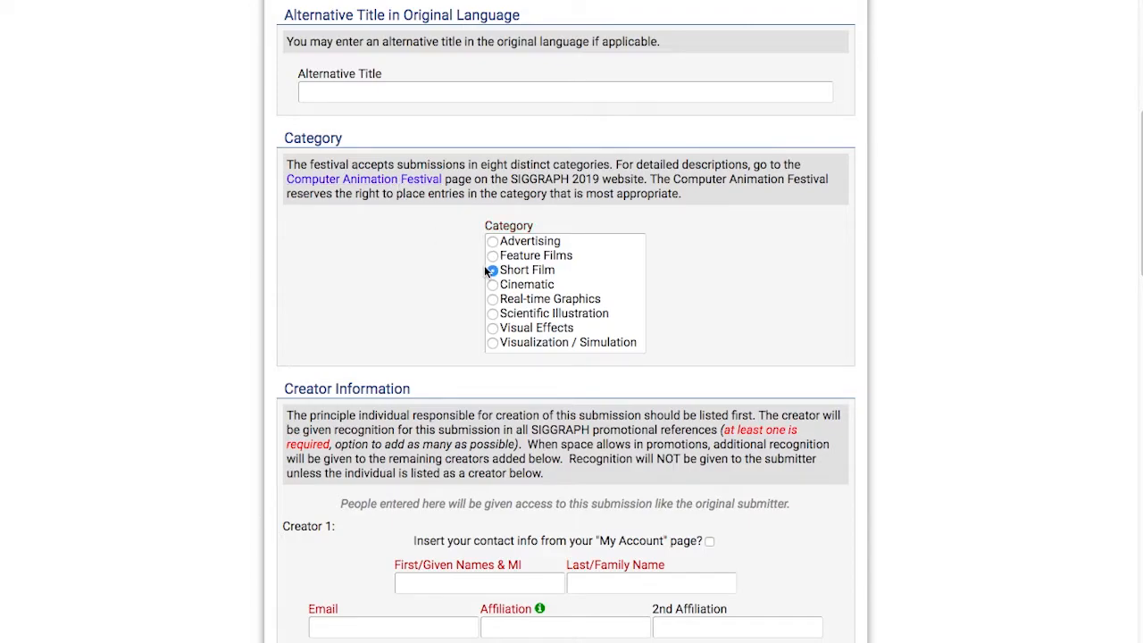
{"action": "scroll", "scroll_direction": "down", "scroll_amount": 3}
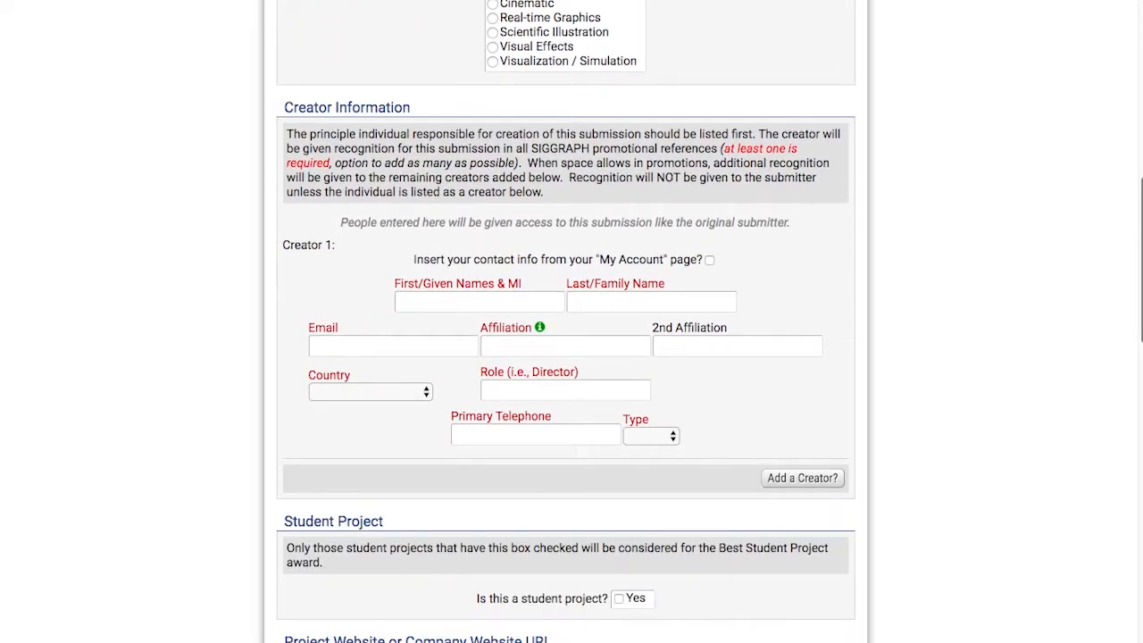
{"action": "type", "text": "P"}
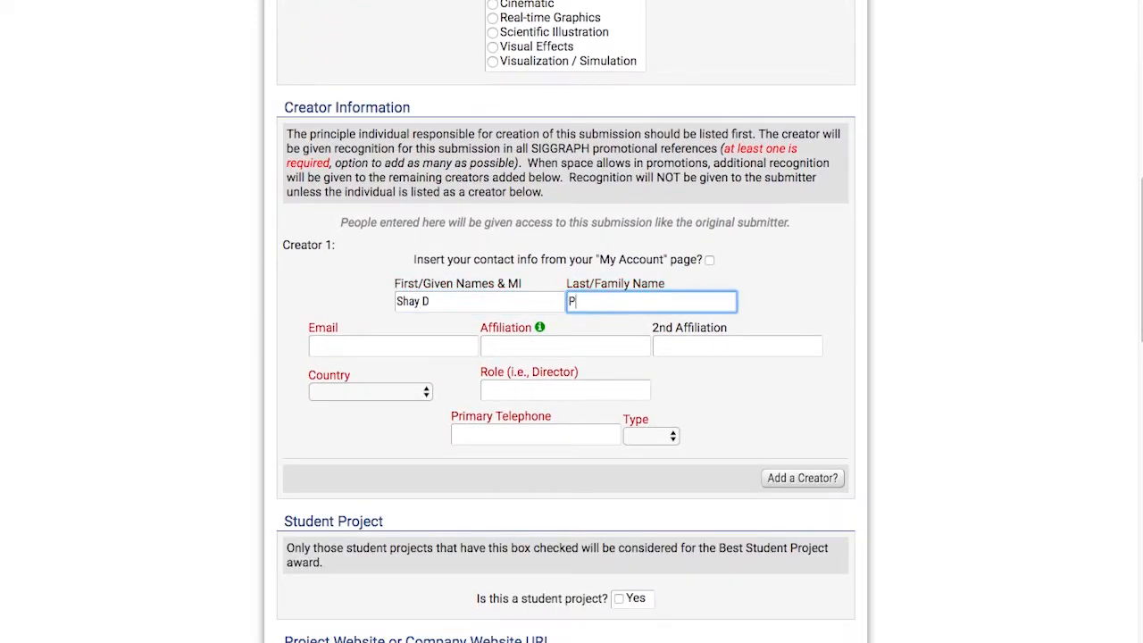
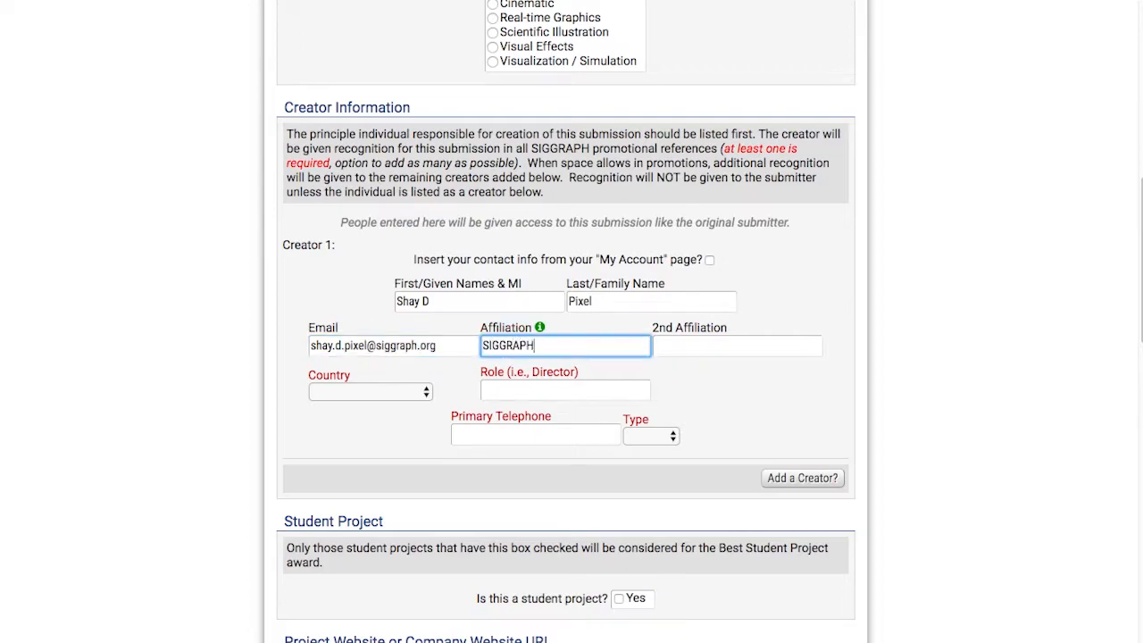
{"action": "left_click", "coordinate": [369, 391]}
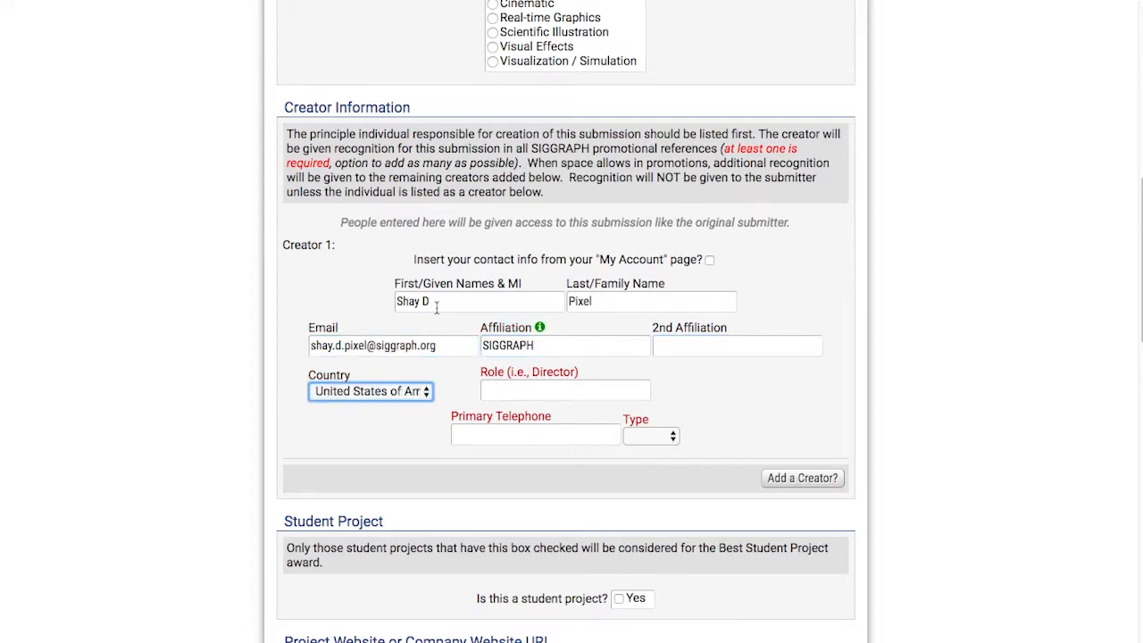
{"action": "left_click", "coordinate": [534, 434]}
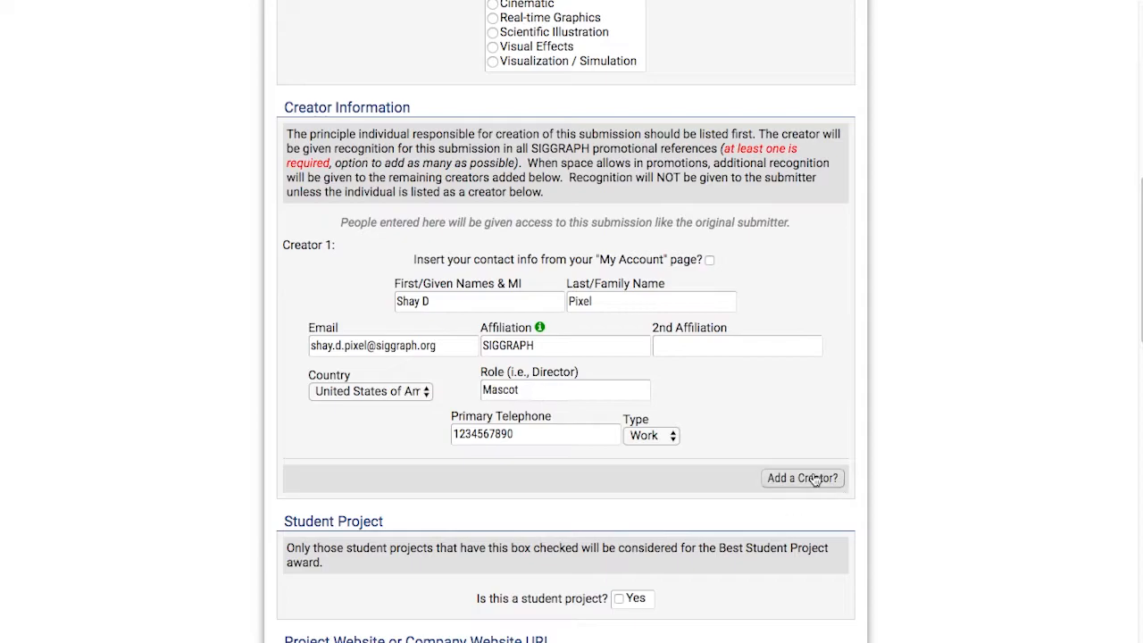
{"action": "left_click", "coordinate": [801, 478]}
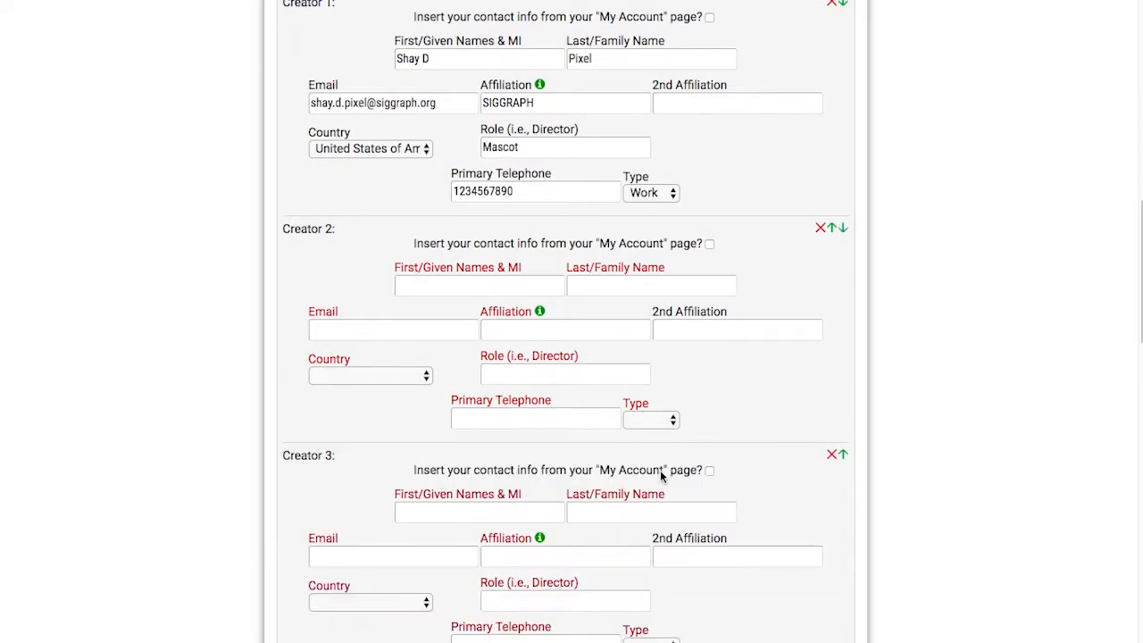
{"action": "scroll", "scroll_direction": "down", "scroll_amount": 3}
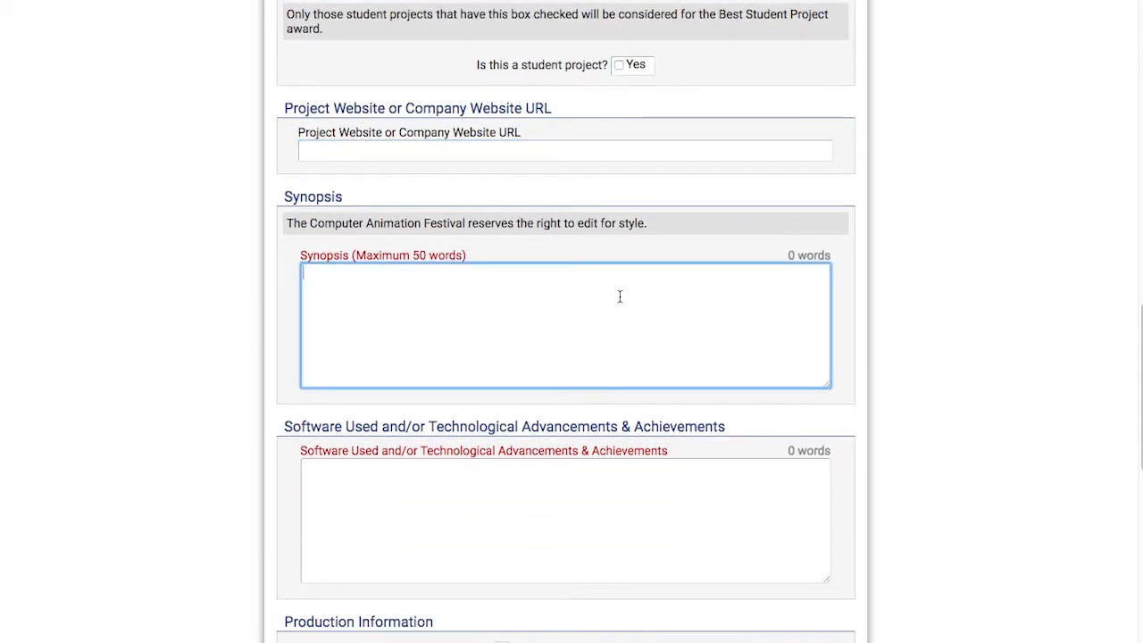
Step: Enter synopsis 'This is my CAF submission synopsis!' and software used 'Maya, Houdini, etc'
{"action": "type", "text": "This is my CAF submission synopsis!"}
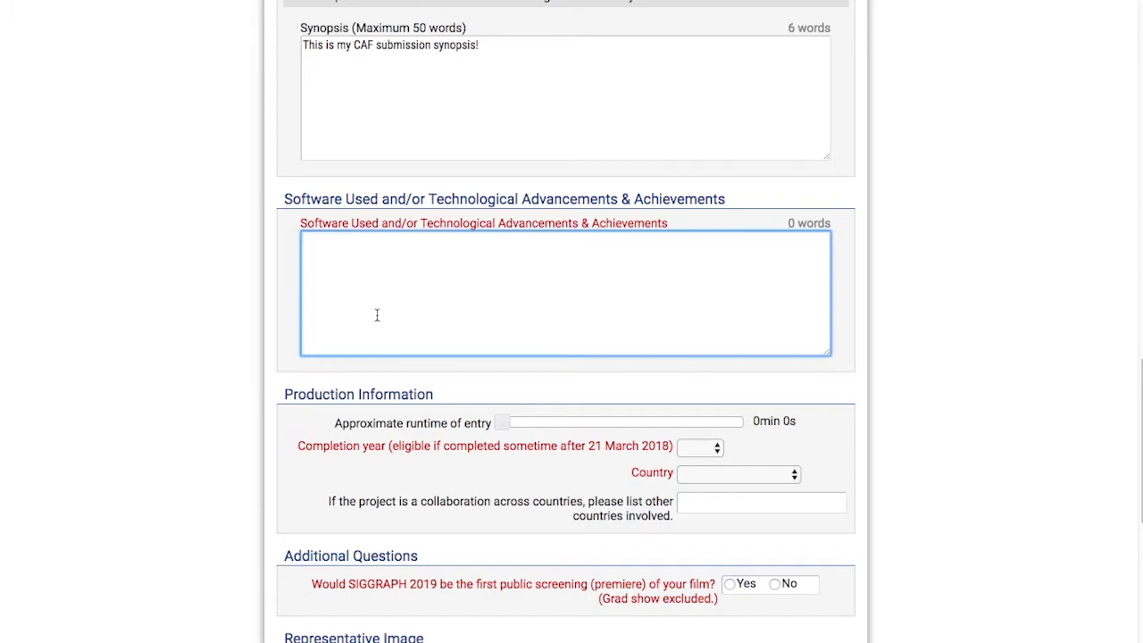
{"action": "type", "text": "Maya, Hou"}
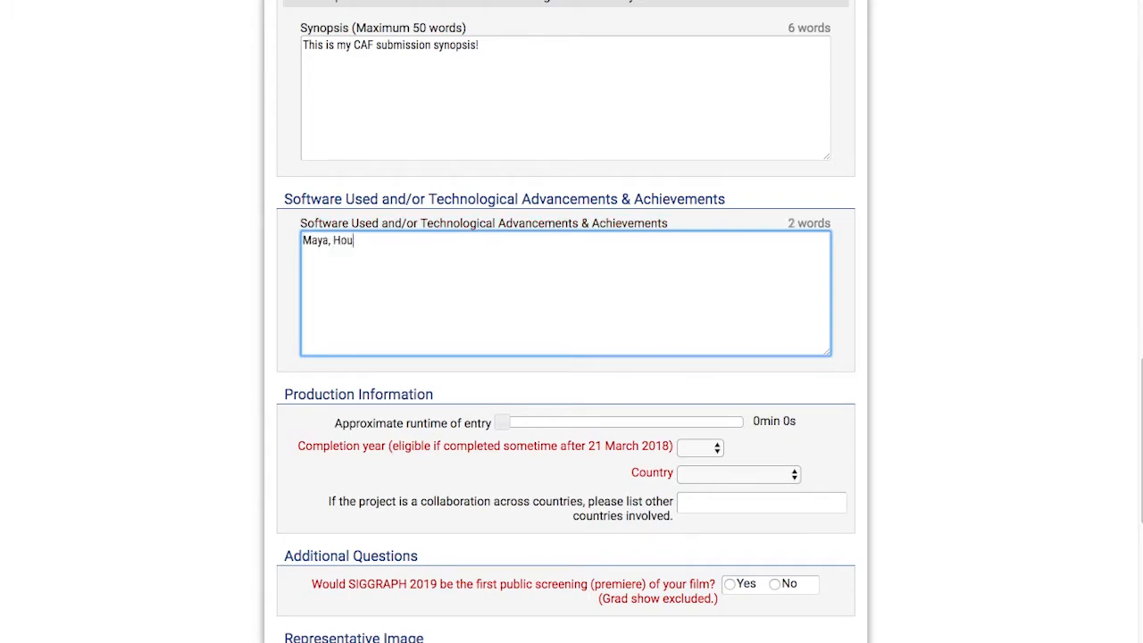
{"action": "type", "text": "dini, etc"}
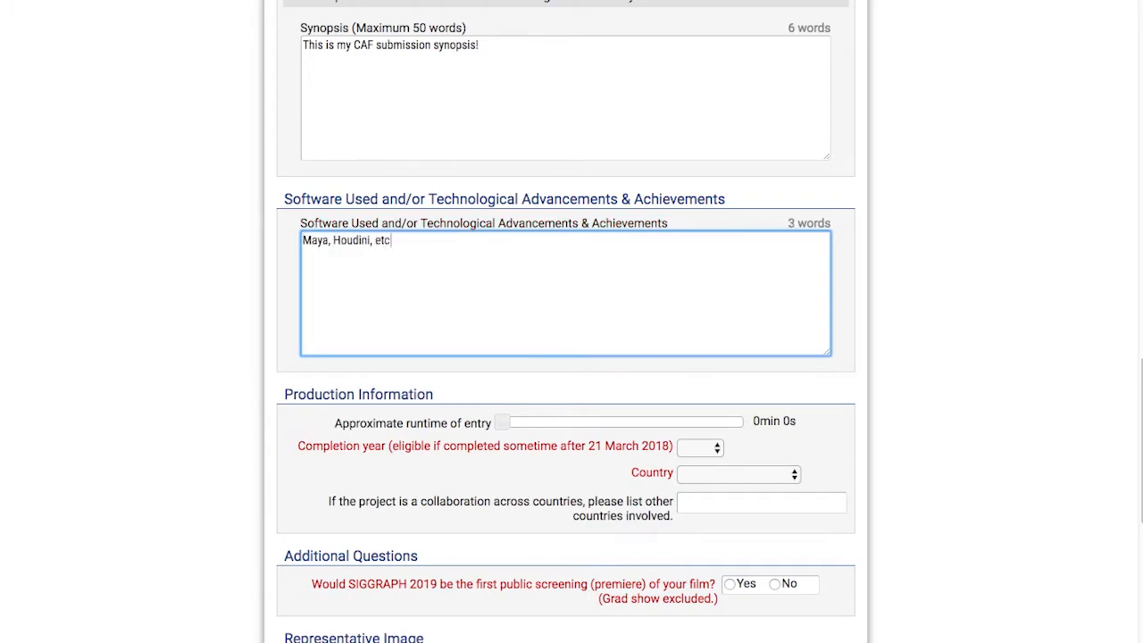
{"action": "scroll", "scroll_direction": "down", "scroll_amount": 3}
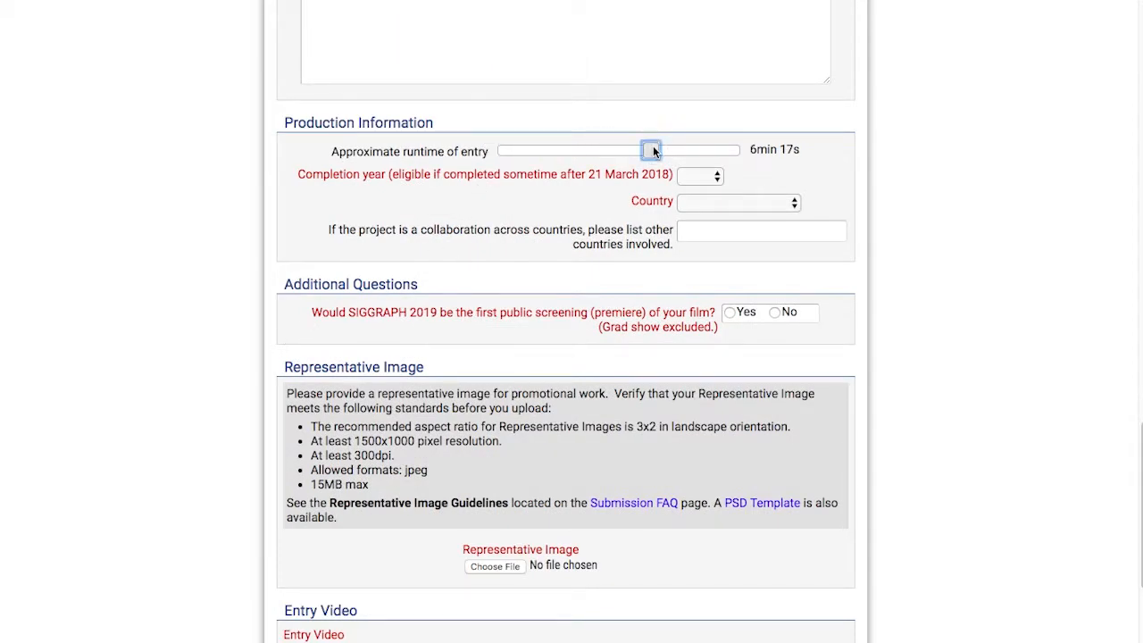
Step: Set runtime to 6min 17s, country to United States of America, and premiere to Yes
{"action": "left_click", "coordinate": [700, 176]}
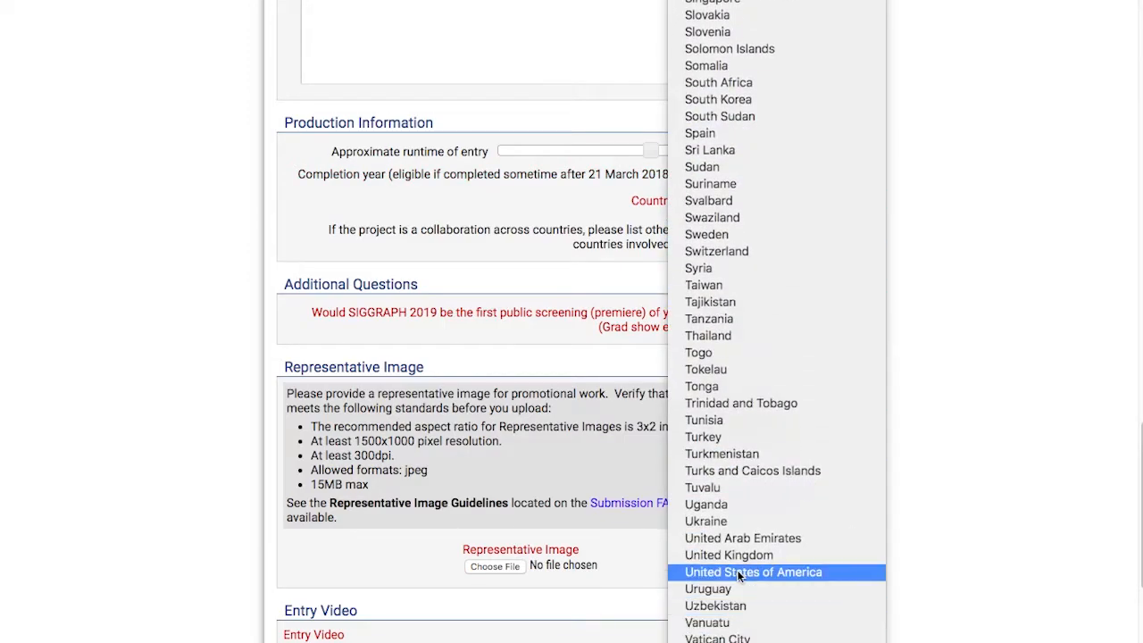
{"action": "left_click", "coordinate": [753, 572]}
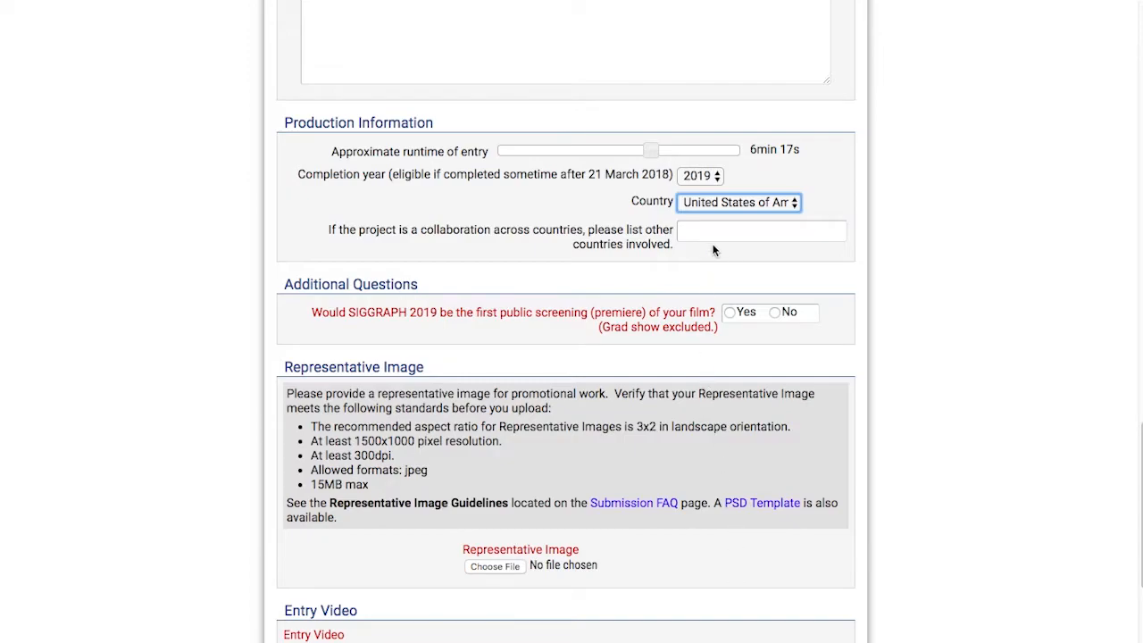
{"action": "left_click", "coordinate": [761, 230]}
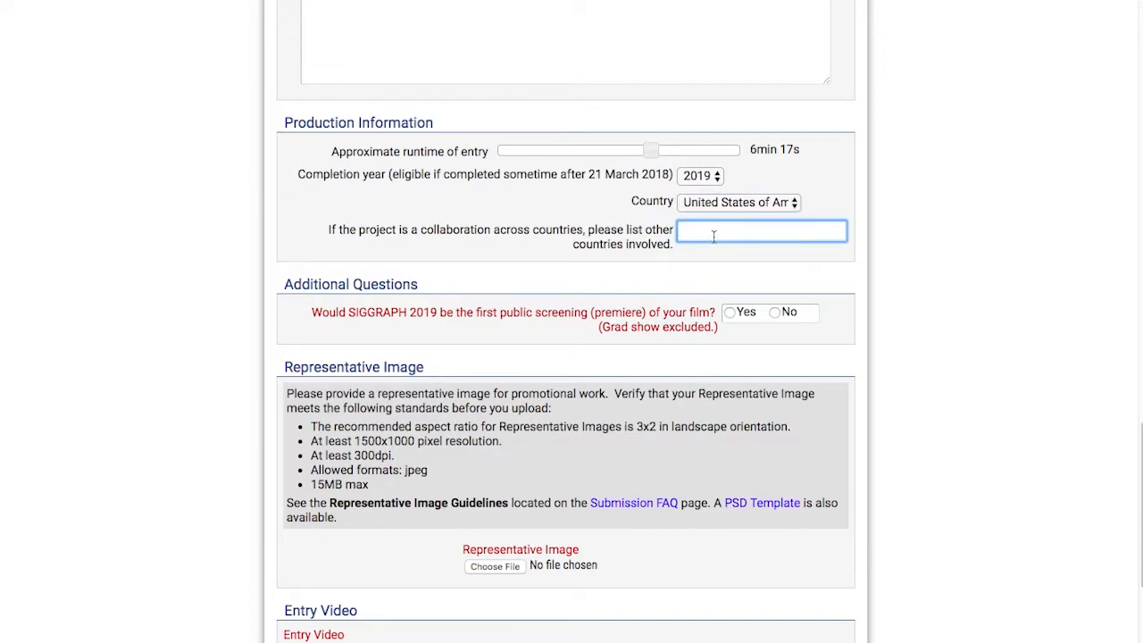
{"action": "mouse_move", "coordinate": [710, 322]}
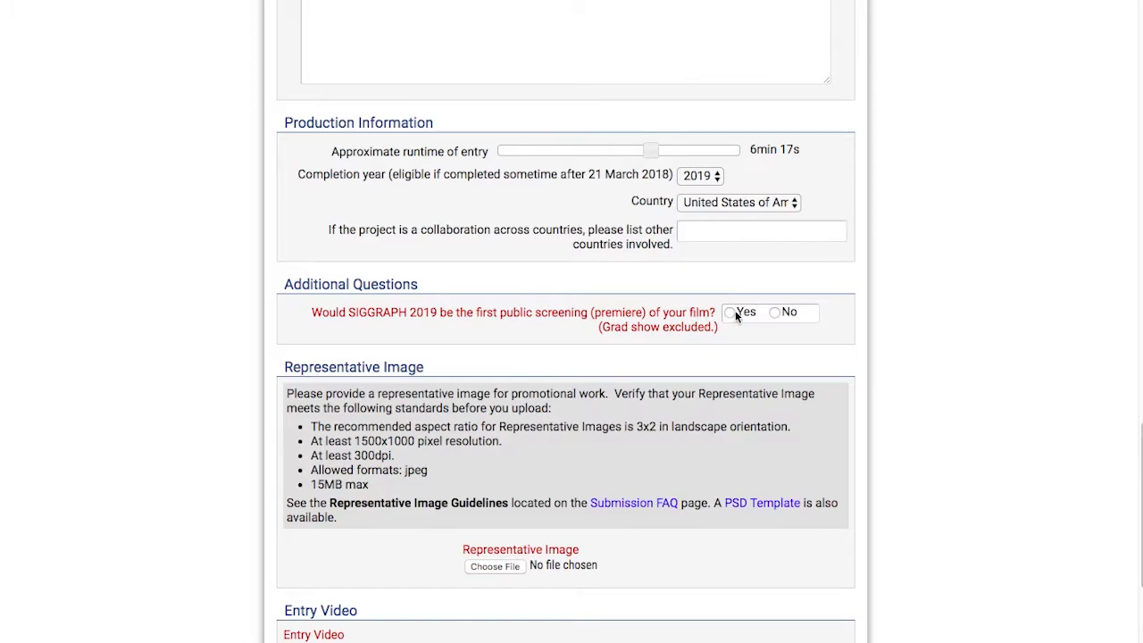
{"action": "left_click", "coordinate": [730, 312]}
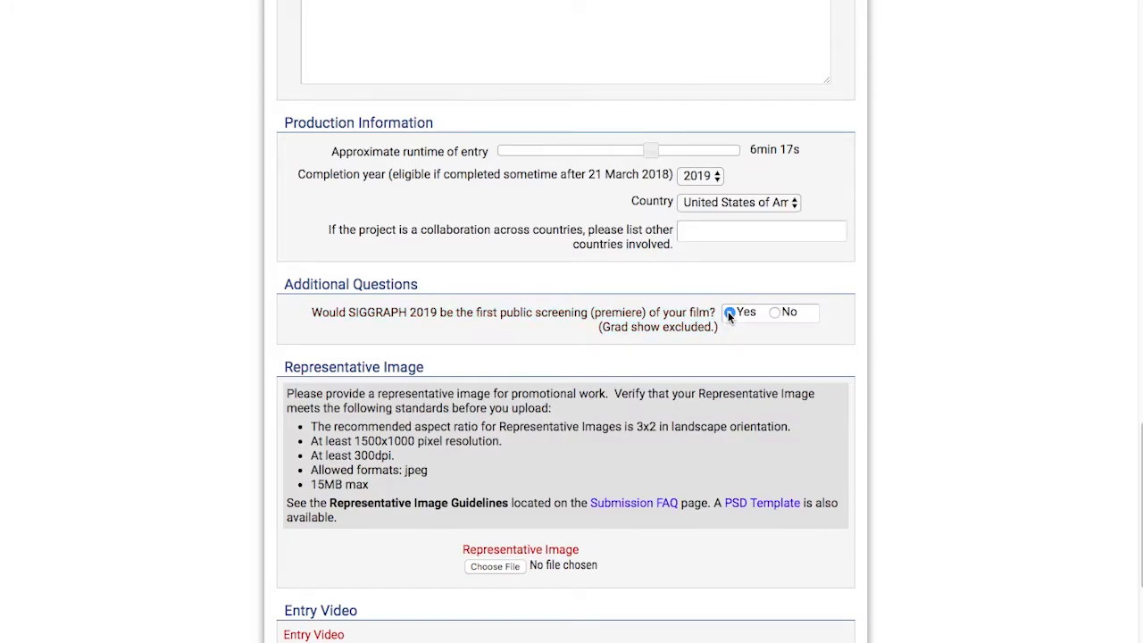
{"action": "scroll", "scroll_direction": "down", "scroll_amount": 3}
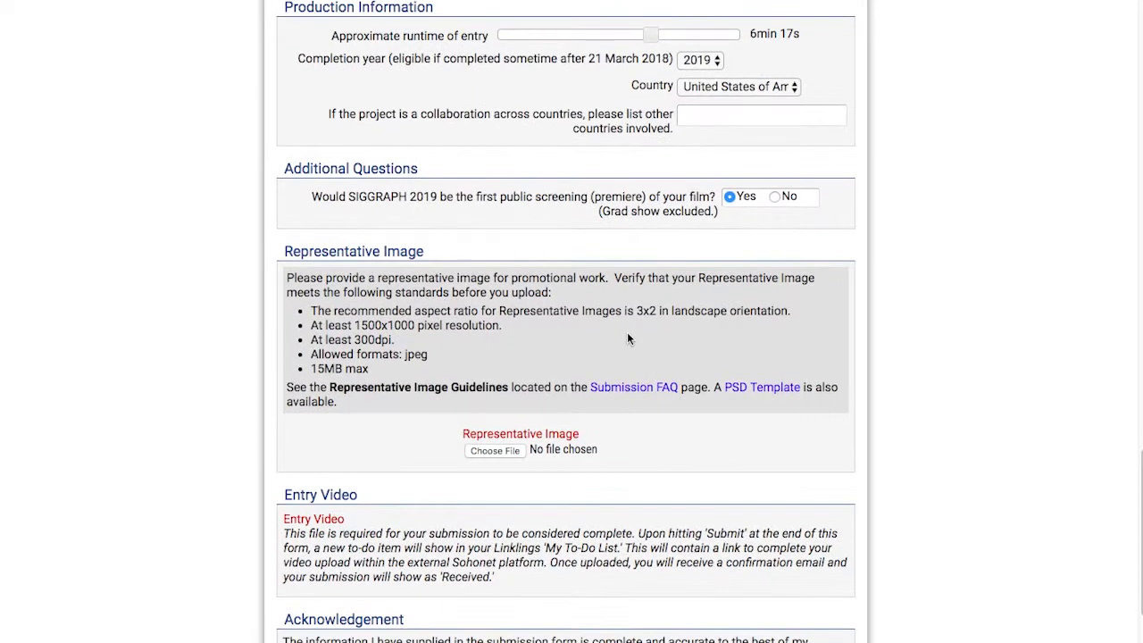
{"action": "scroll", "scroll_direction": "down", "scroll_amount": 3}
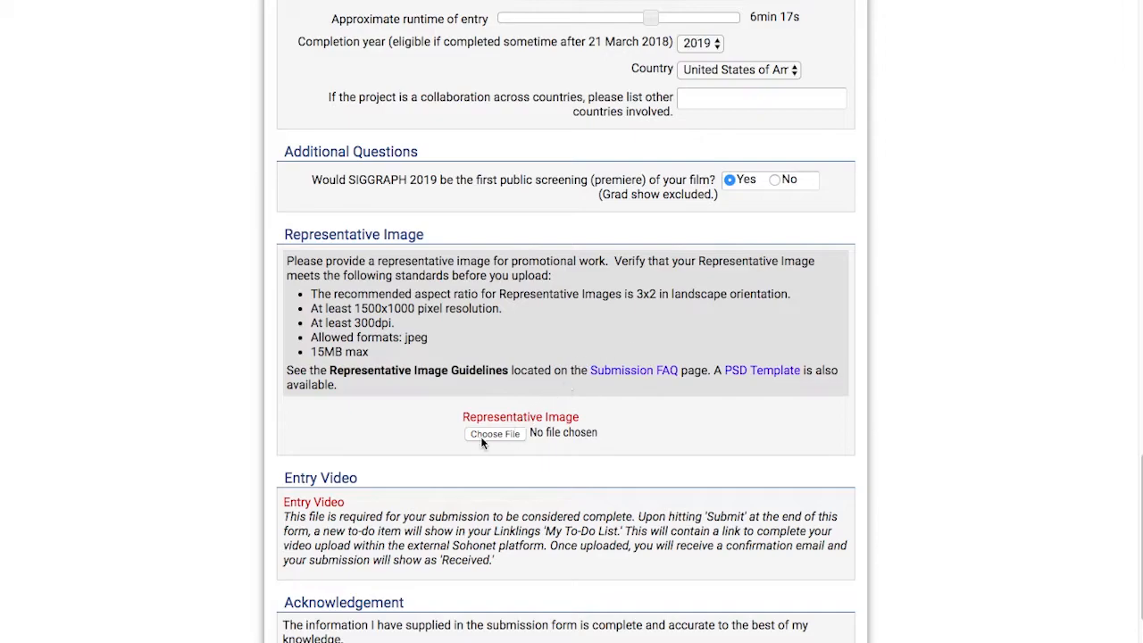
Step: Attach sample-submission.jpg as the representative image and add a copyright comment about it
{"action": "left_click", "coordinate": [495, 433]}
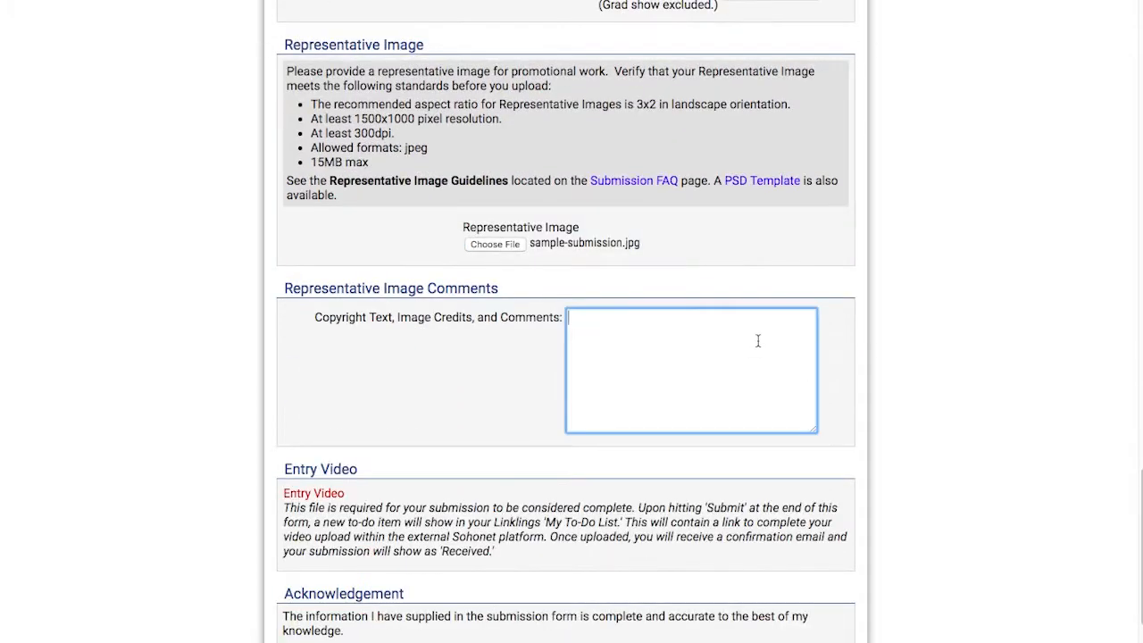
{"action": "type", "text": "C"}
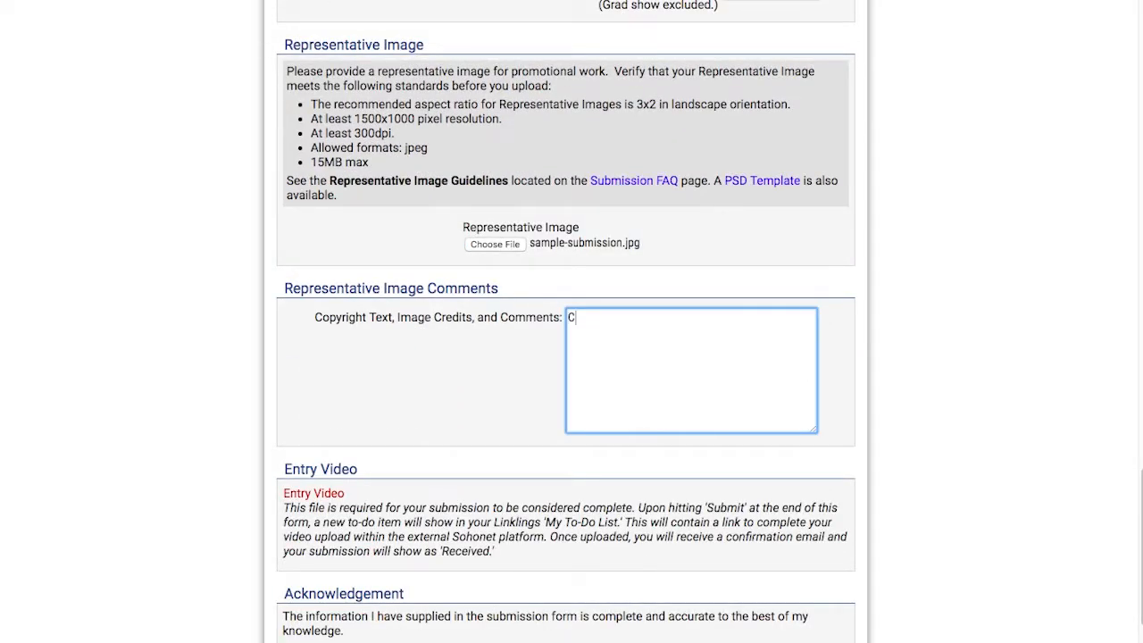
{"action": "type", "text": "Copyright information about the representative image goes here."}
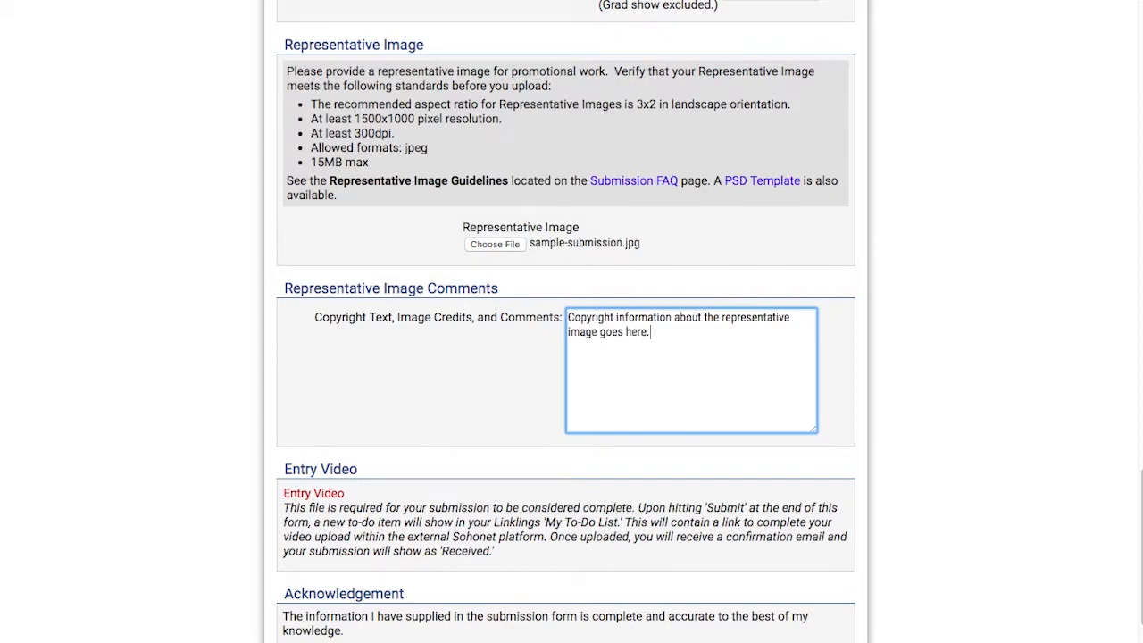
{"action": "scroll", "scroll_direction": "down", "scroll_amount": 3}
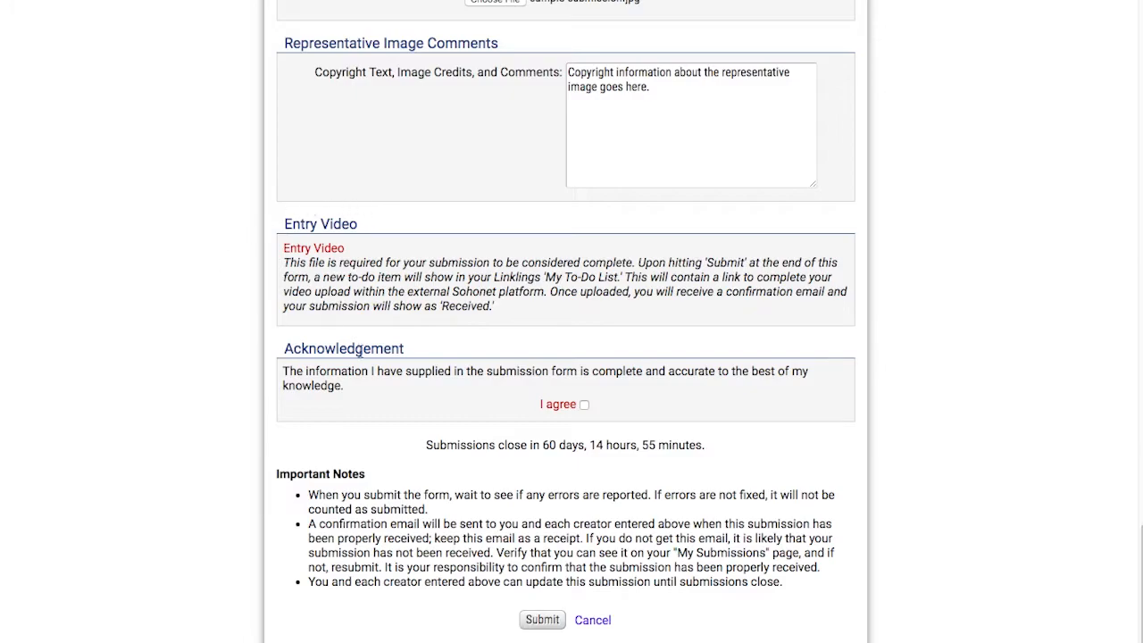
{"action": "mouse_move", "coordinate": [596, 329]}
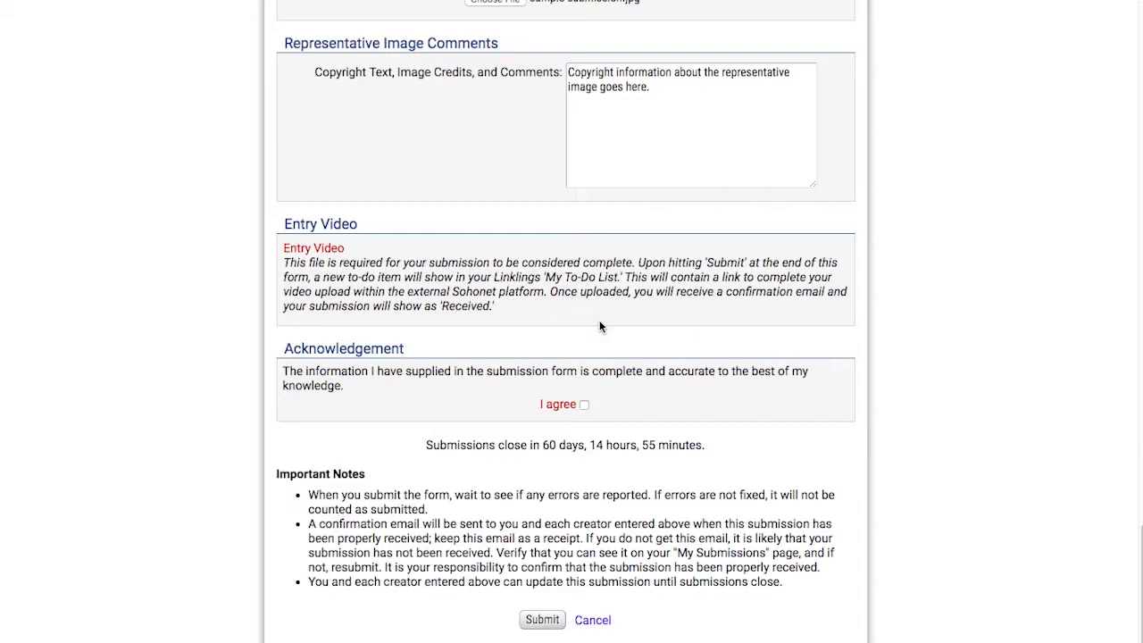
{"action": "mouse_move", "coordinate": [589, 339]}
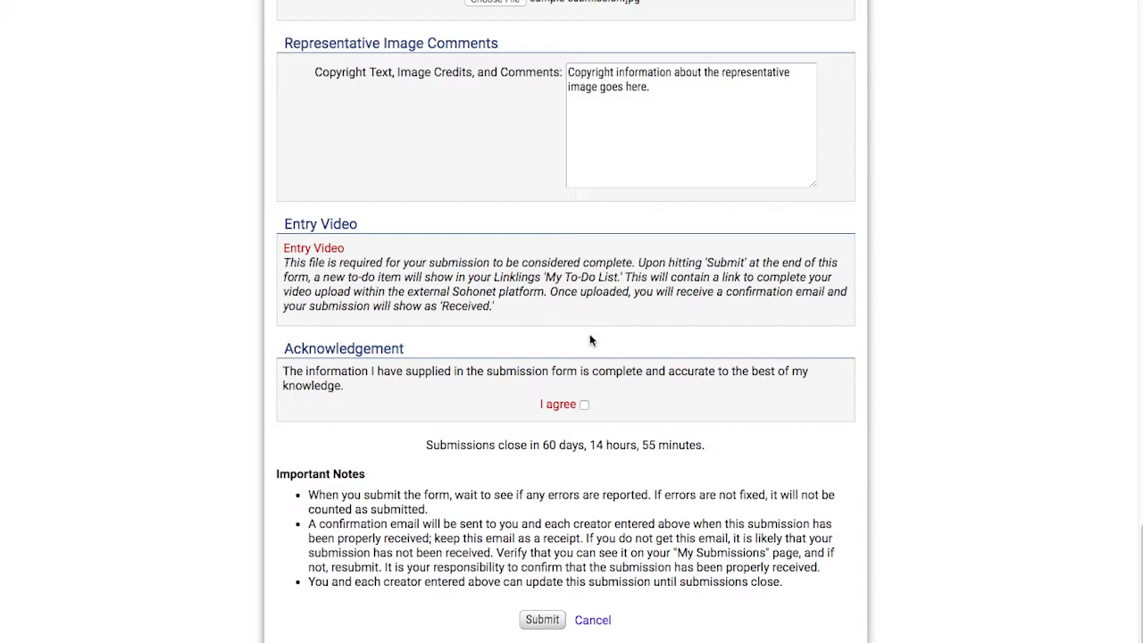
Step: Agree to the acknowledgement and submit the Electronic Theater entry form
{"action": "left_click", "coordinate": [584, 404]}
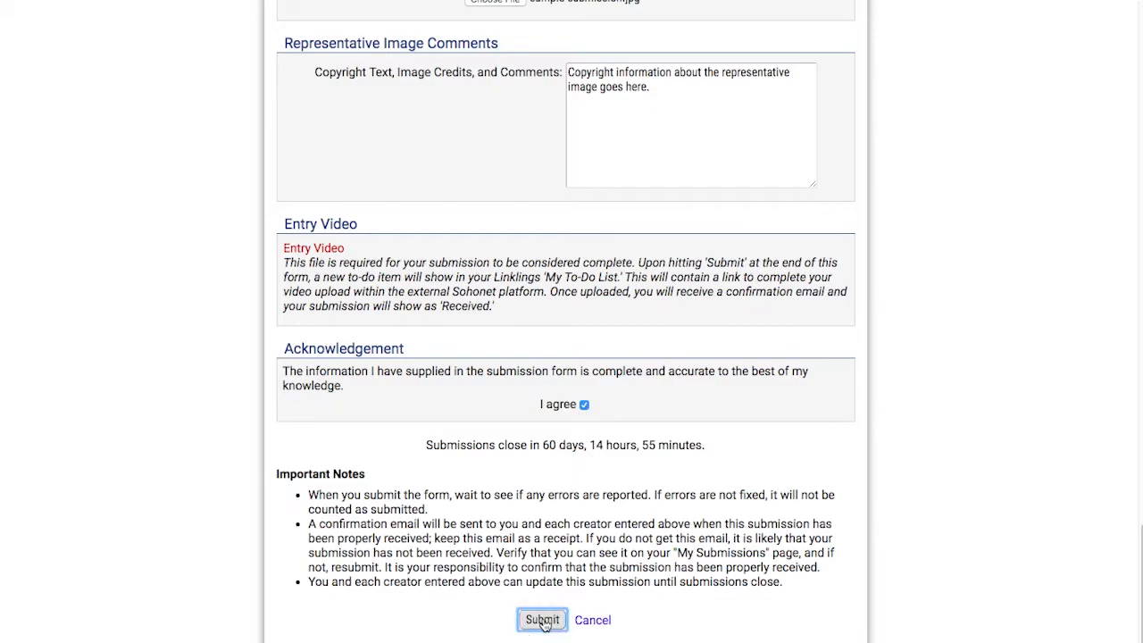
{"action": "left_click", "coordinate": [541, 620]}
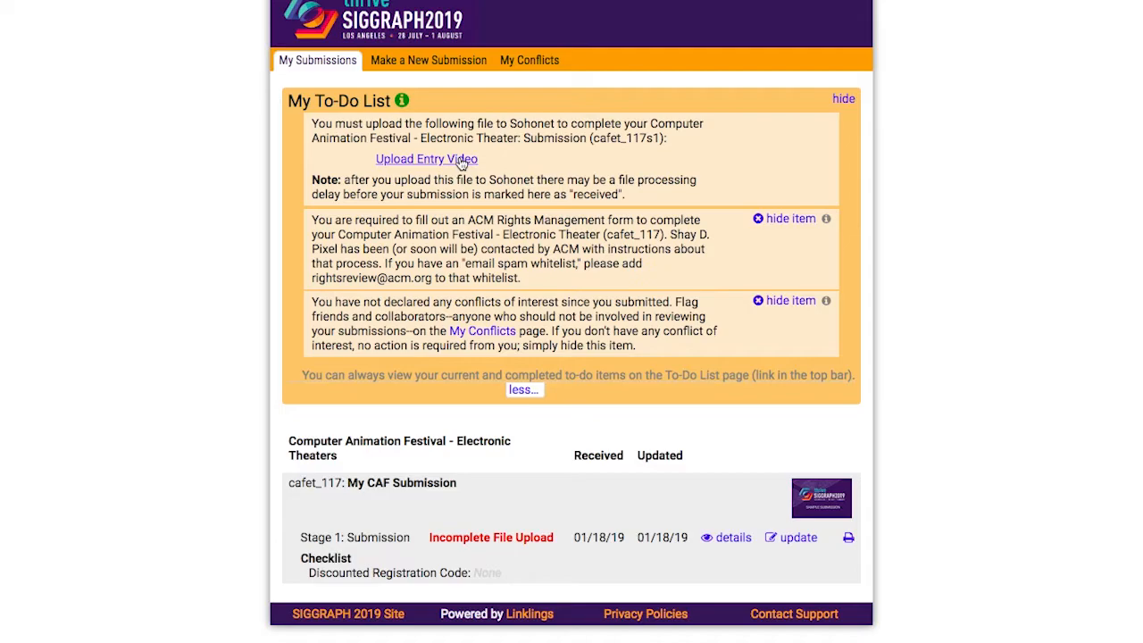
Step: Go to Upload Entry Video, download the entry slate, and close the guidelines notice
{"action": "left_click", "coordinate": [426, 158]}
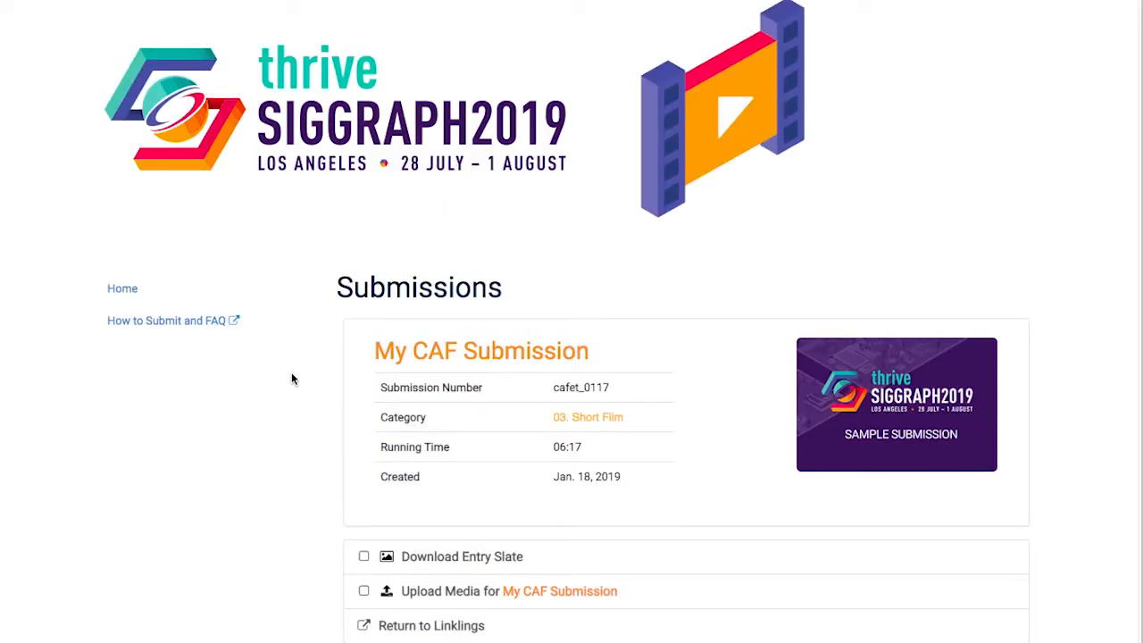
{"action": "mouse_move", "coordinate": [323, 414]}
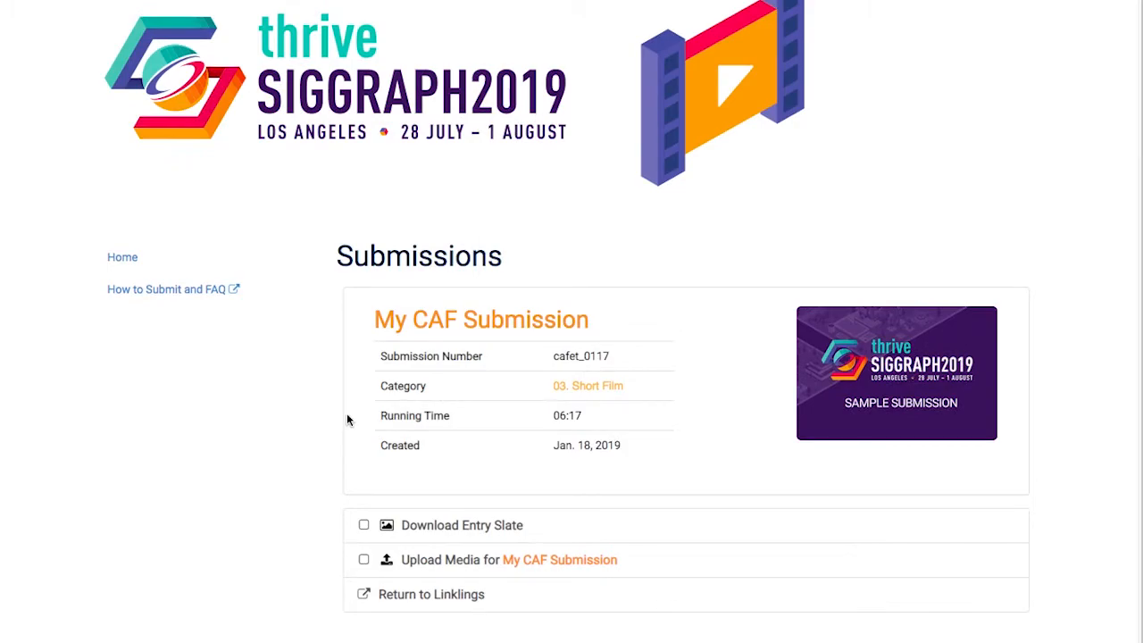
{"action": "mouse_move", "coordinate": [627, 531]}
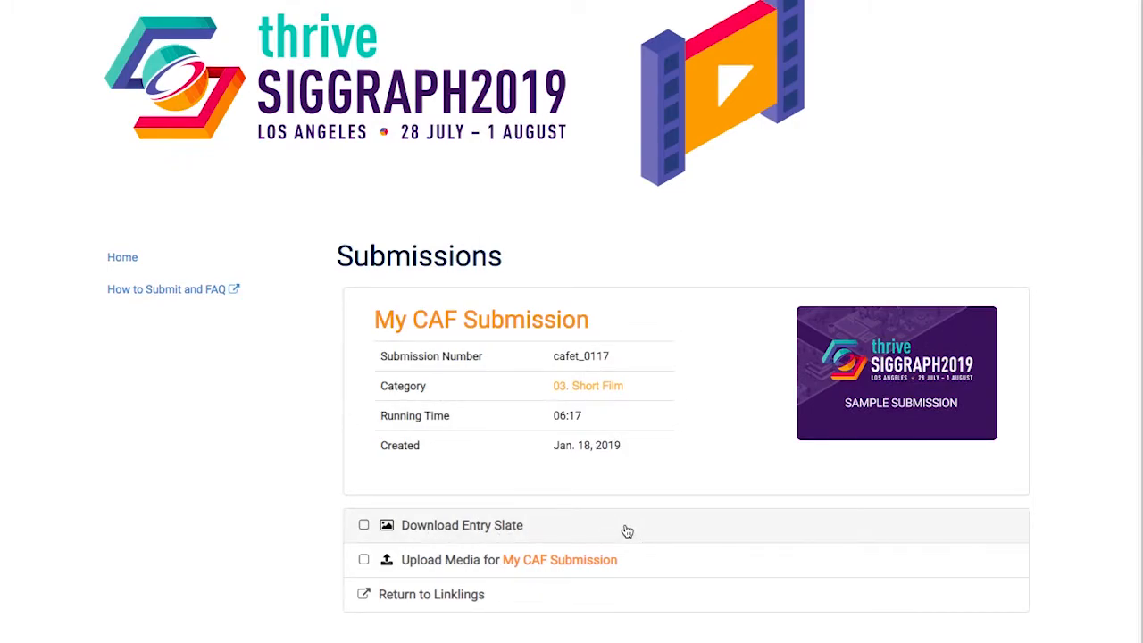
{"action": "left_click", "coordinate": [461, 526]}
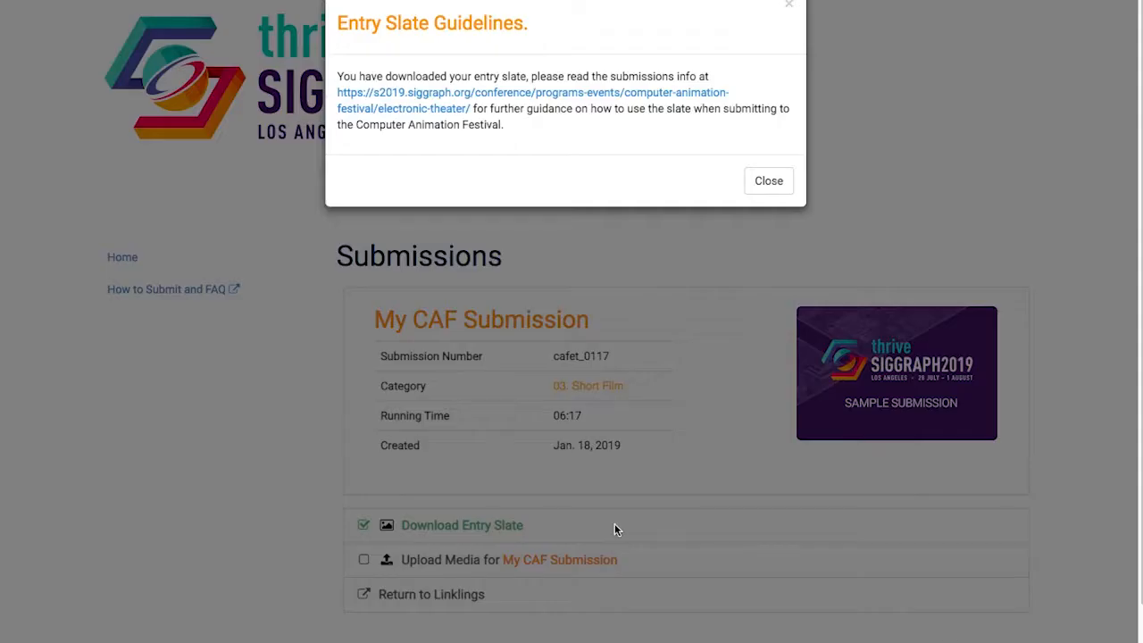
{"action": "mouse_move", "coordinate": [650, 403]}
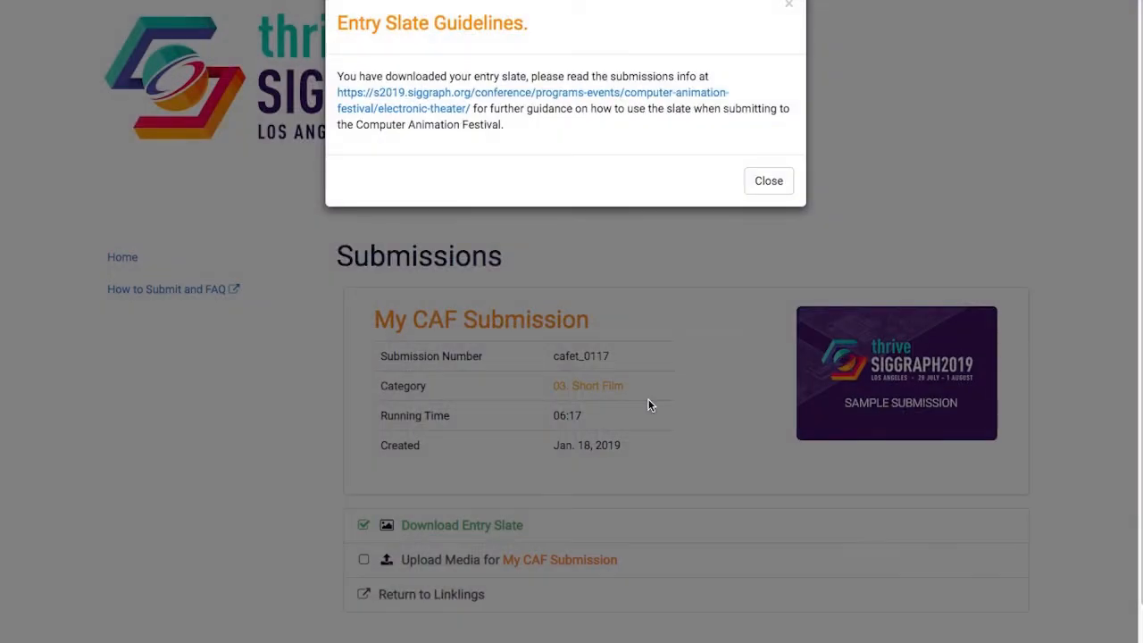
{"action": "mouse_move", "coordinate": [625, 522]}
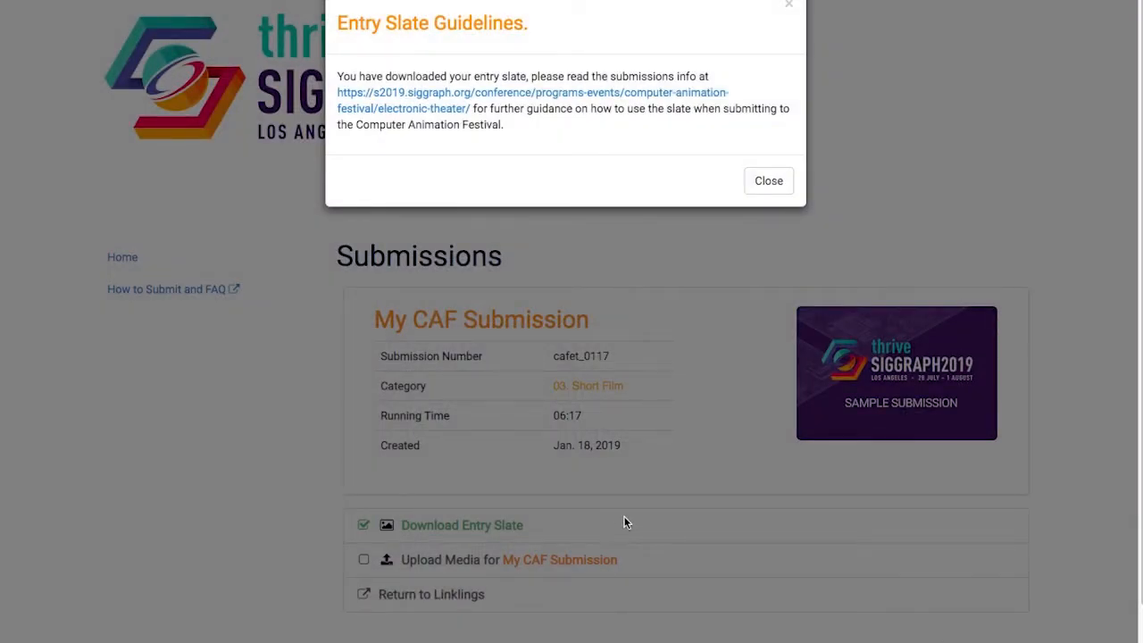
{"action": "mouse_move", "coordinate": [648, 390]}
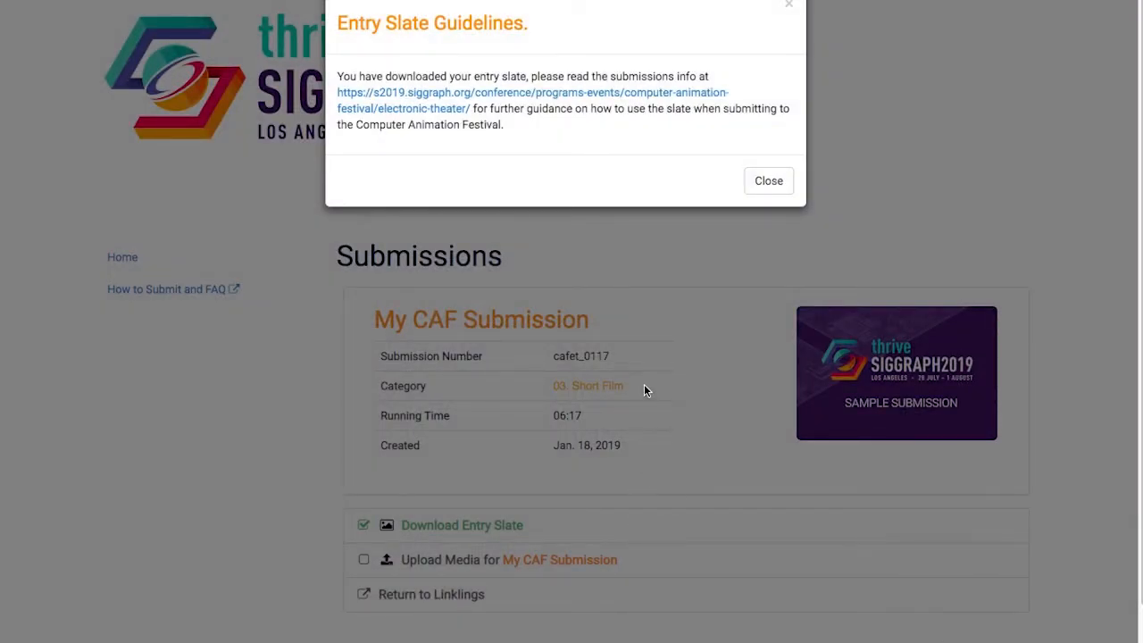
{"action": "mouse_move", "coordinate": [612, 233]}
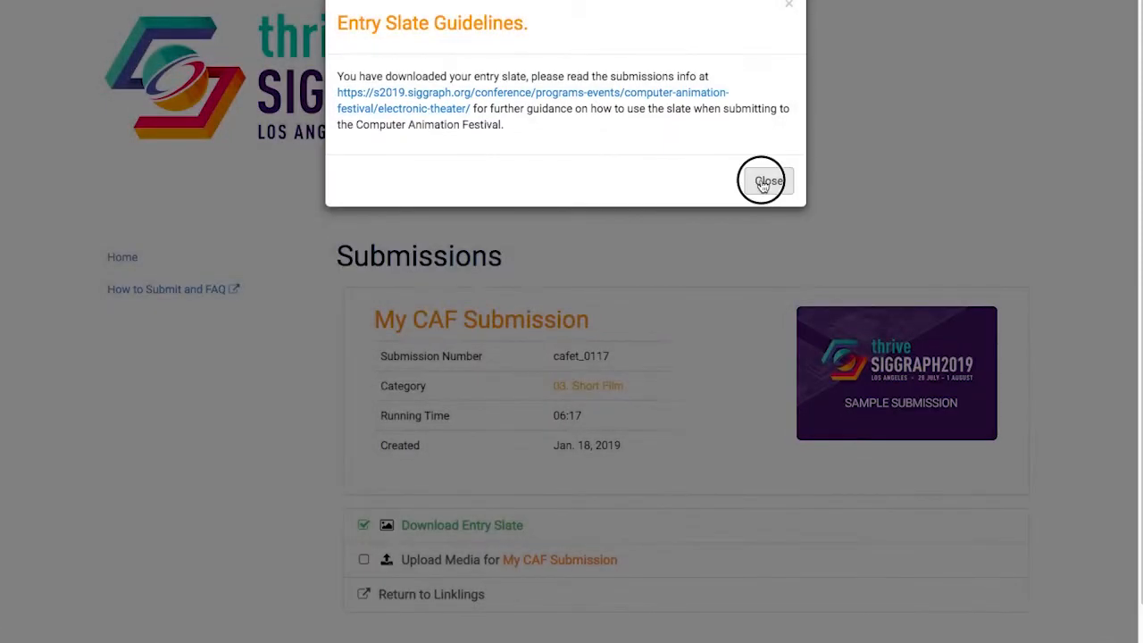
{"action": "left_click", "coordinate": [764, 179]}
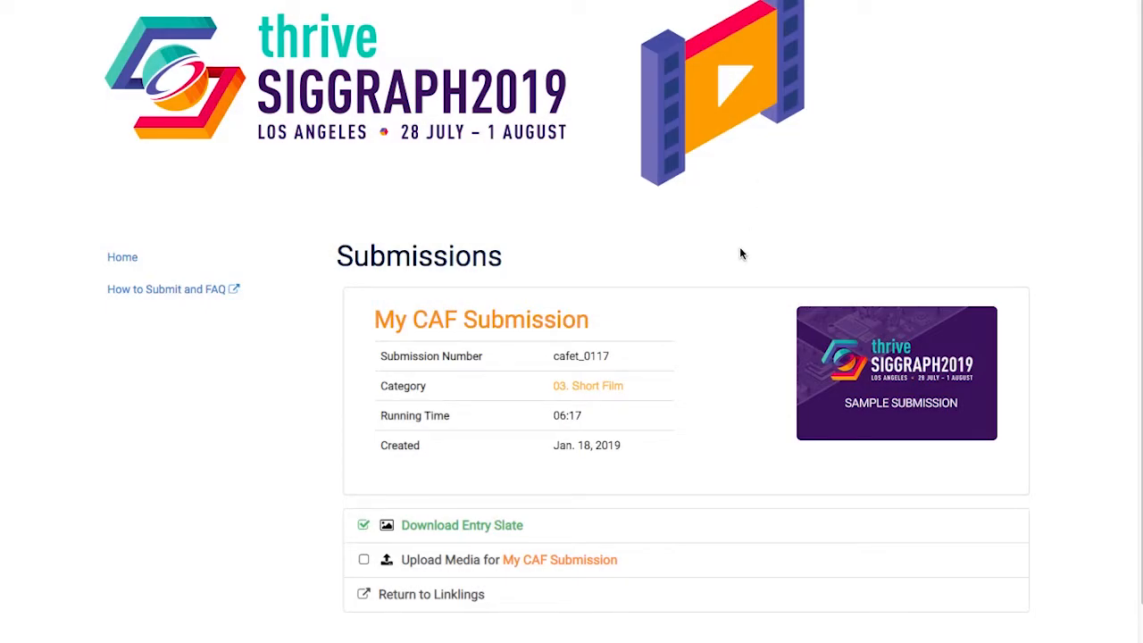
Step: Upload 0117.mov from the My CAF Submission media page and watch the verification checks
{"action": "left_click", "coordinate": [462, 526]}
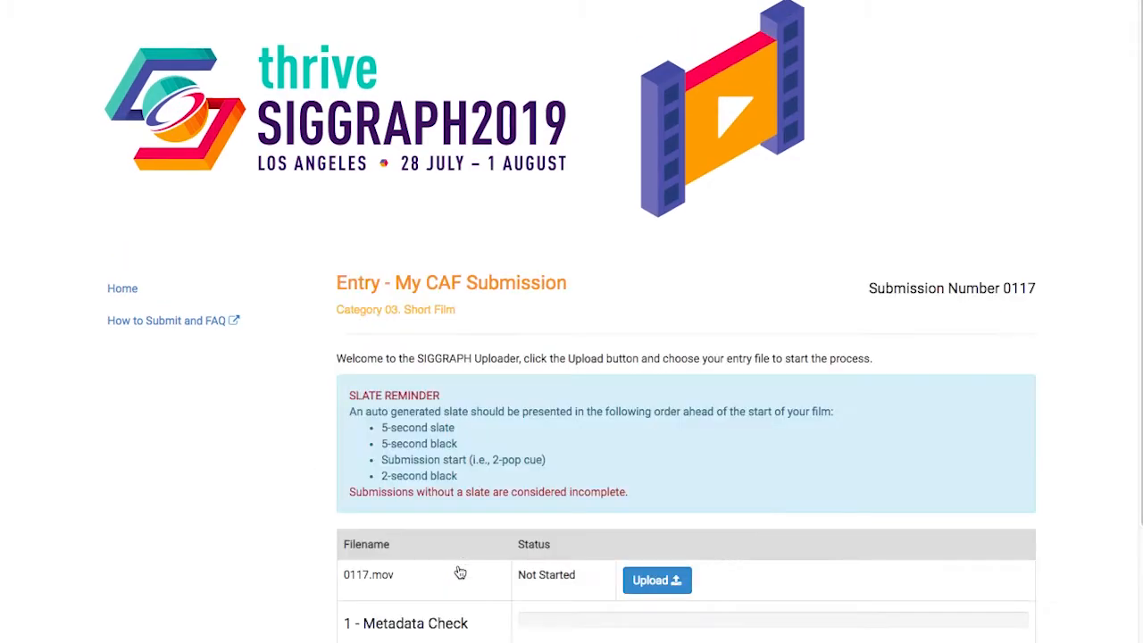
{"action": "scroll", "scroll_direction": "down", "scroll_amount": 3}
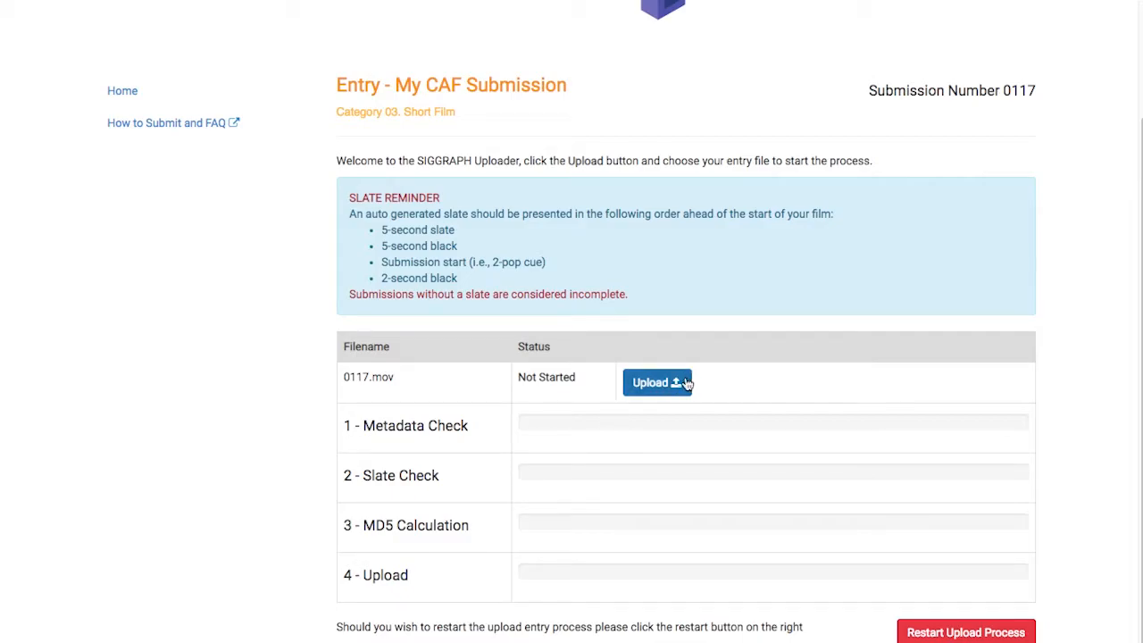
{"action": "left_click", "coordinate": [657, 382]}
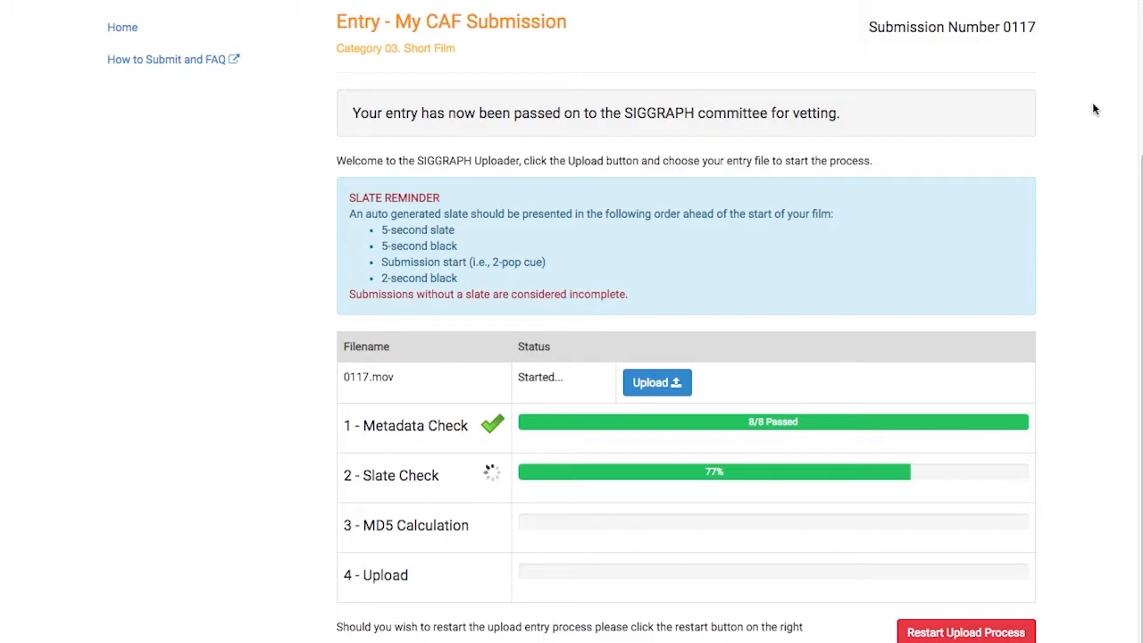
{"action": "scroll", "scroll_direction": "down", "scroll_amount": 3}
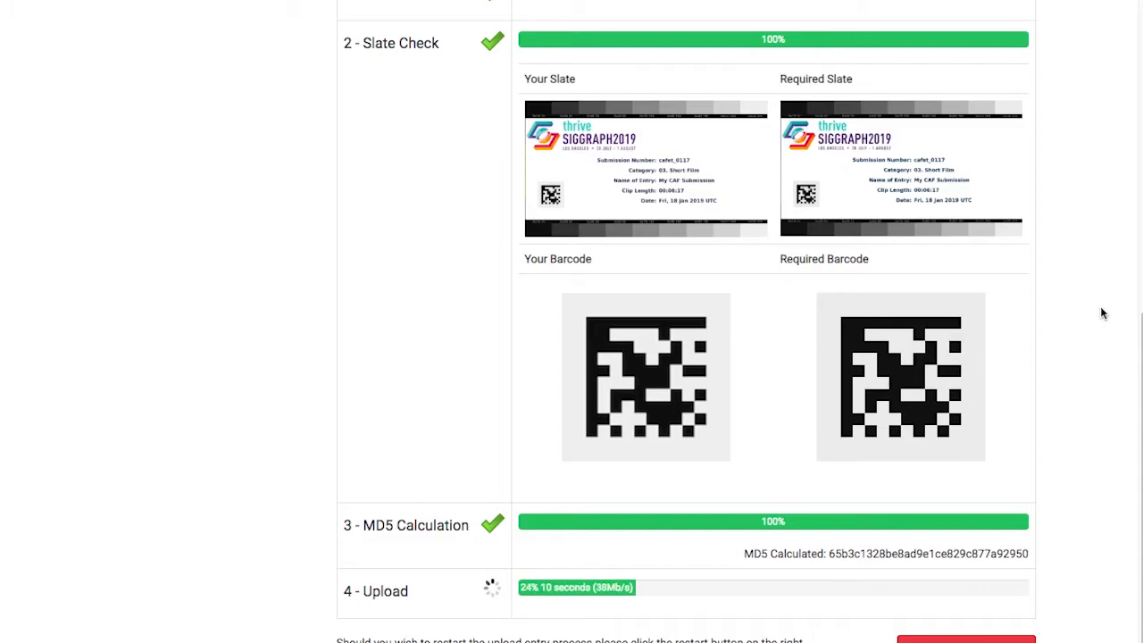
{"action": "scroll", "scroll_direction": "up", "scroll_amount": 3}
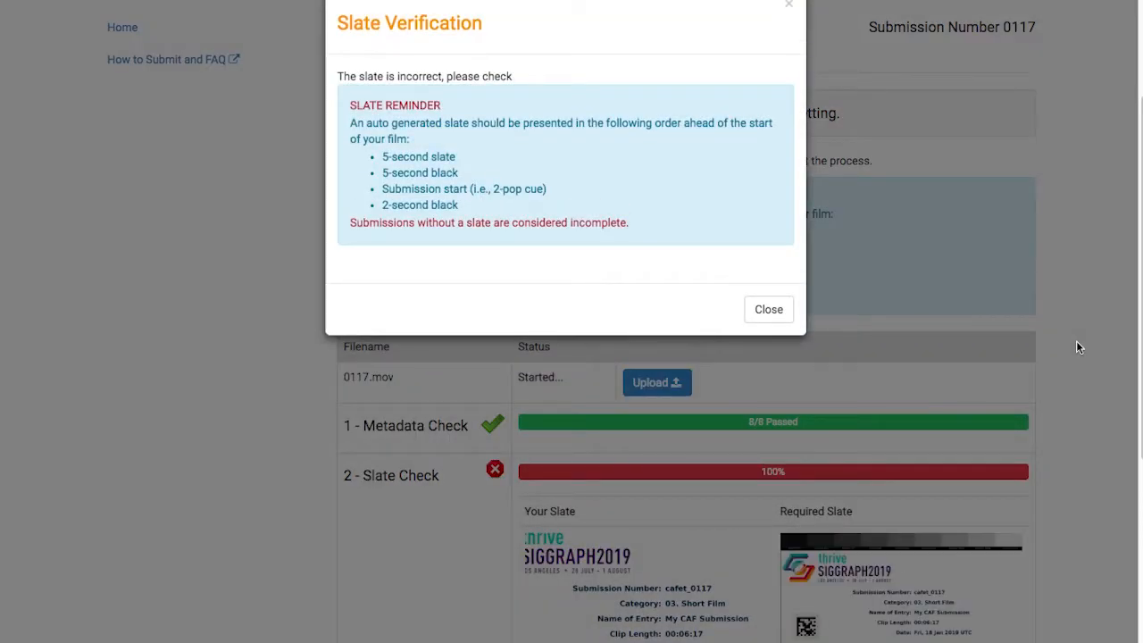
Step: Close the incorrect-slate warning and wait for the Entry Complete confirmation
{"action": "left_click", "coordinate": [768, 309]}
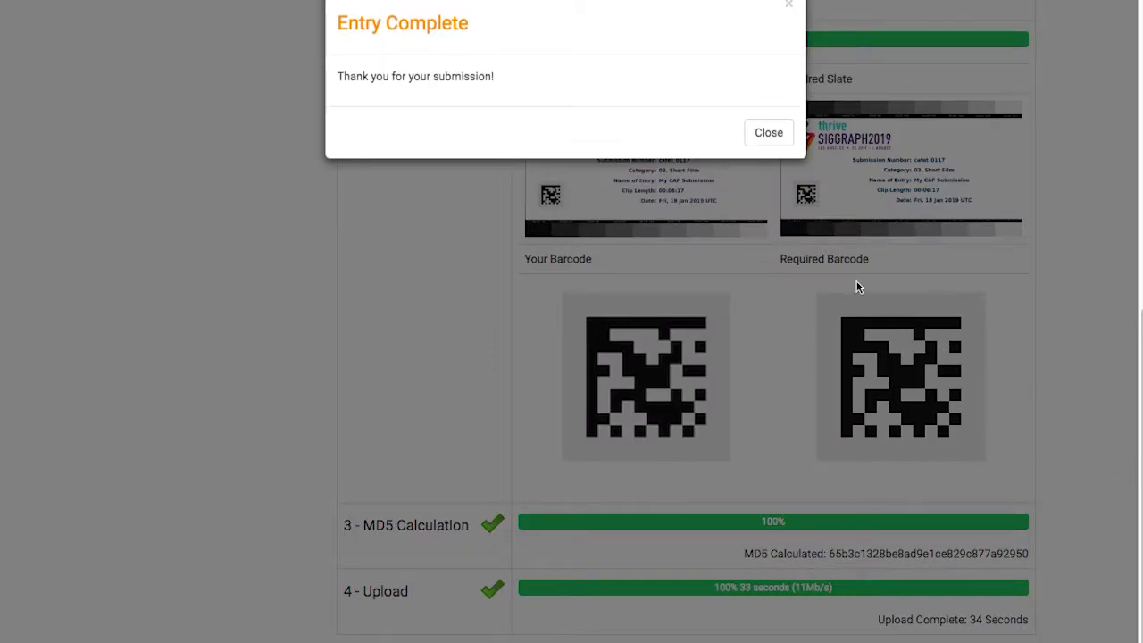
{"action": "mouse_move", "coordinate": [783, 173]}
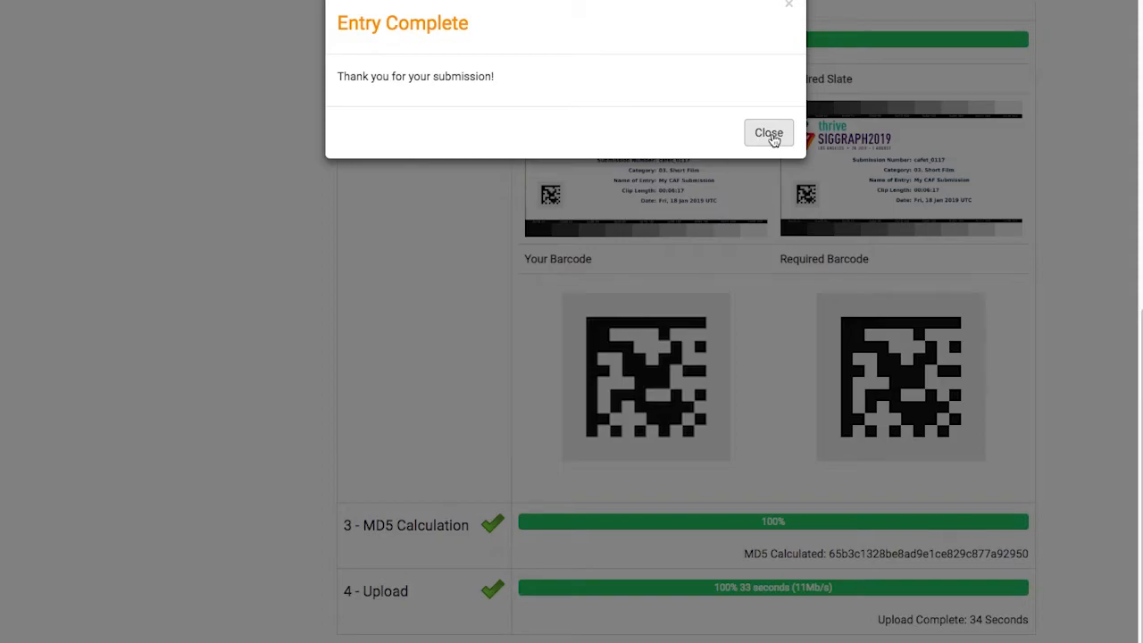
Step: Dismiss the Entry Complete dialog and scroll through the unanswered Electronic Theater permission form
{"action": "left_click", "coordinate": [767, 132]}
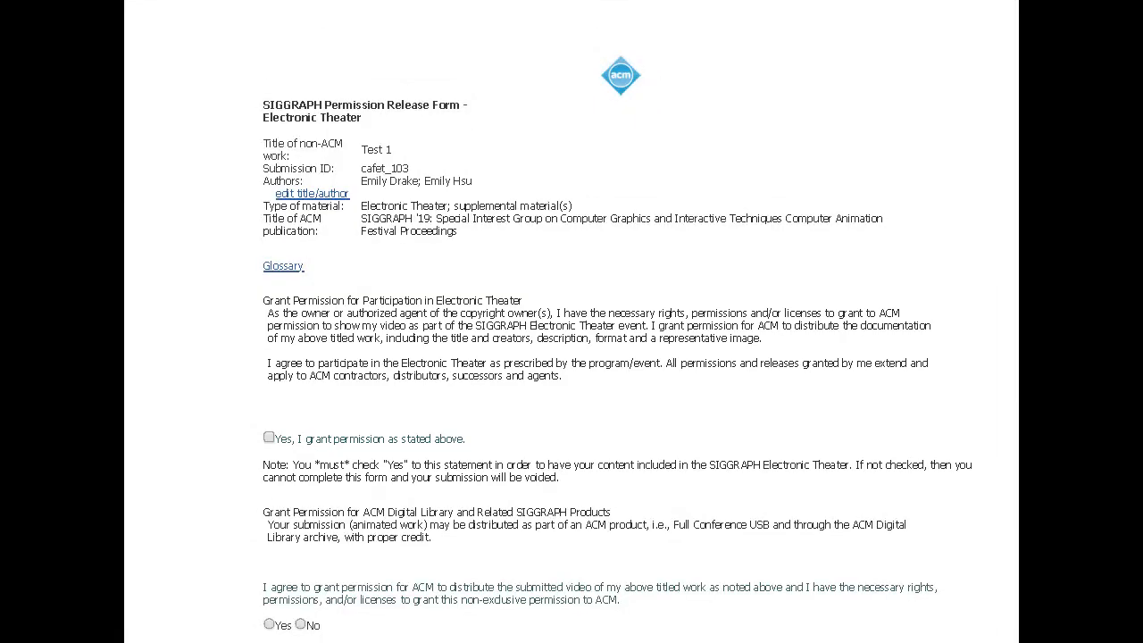
{"action": "scroll", "scroll_direction": "down", "scroll_amount": 3}
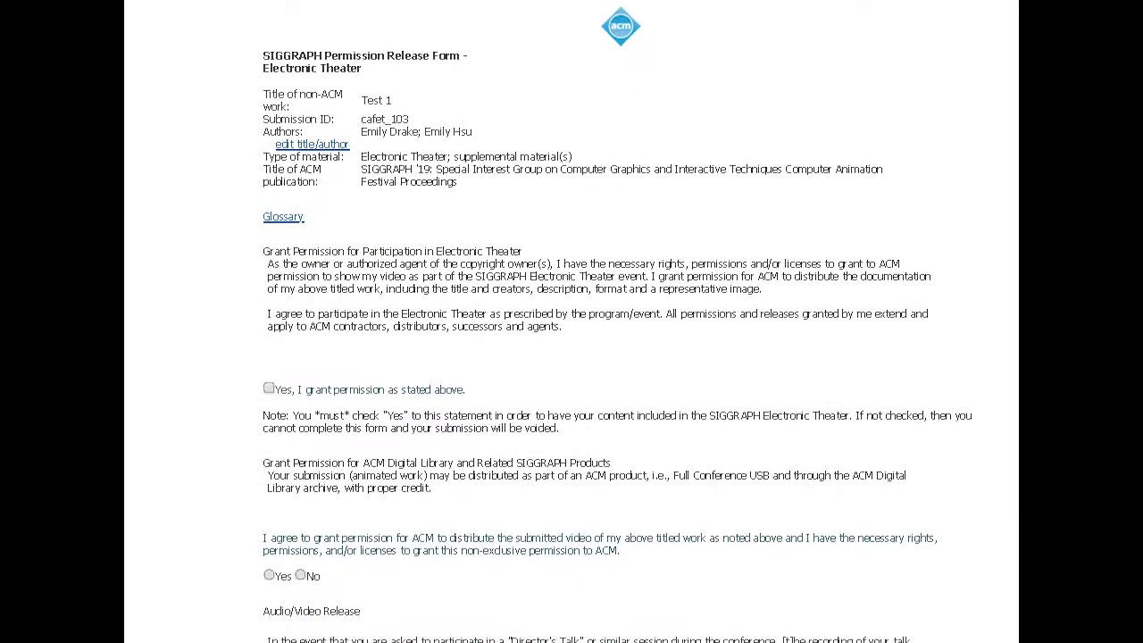
{"action": "scroll", "scroll_direction": "down", "scroll_amount": 3}
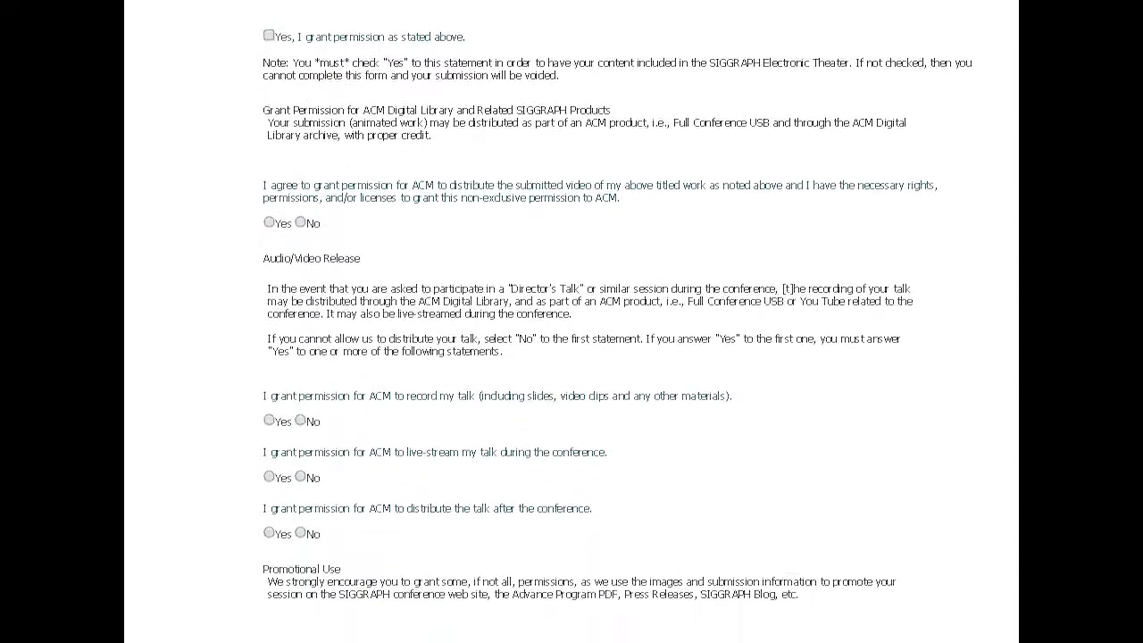
{"action": "scroll", "scroll_direction": "down", "scroll_amount": 3}
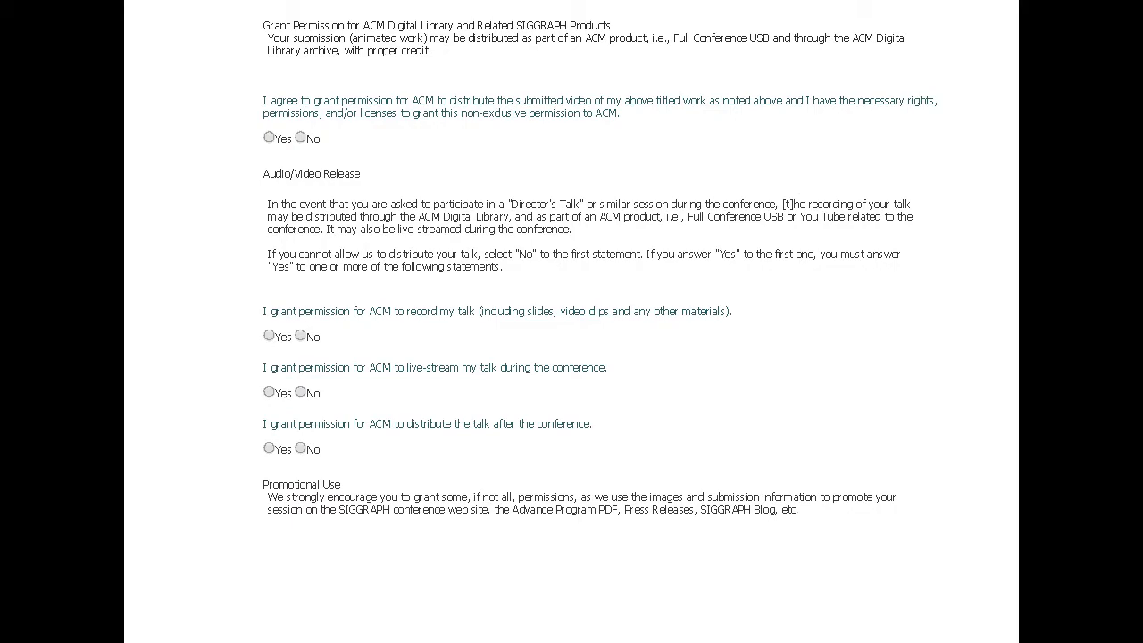
{"action": "scroll", "scroll_direction": "down", "scroll_amount": 3}
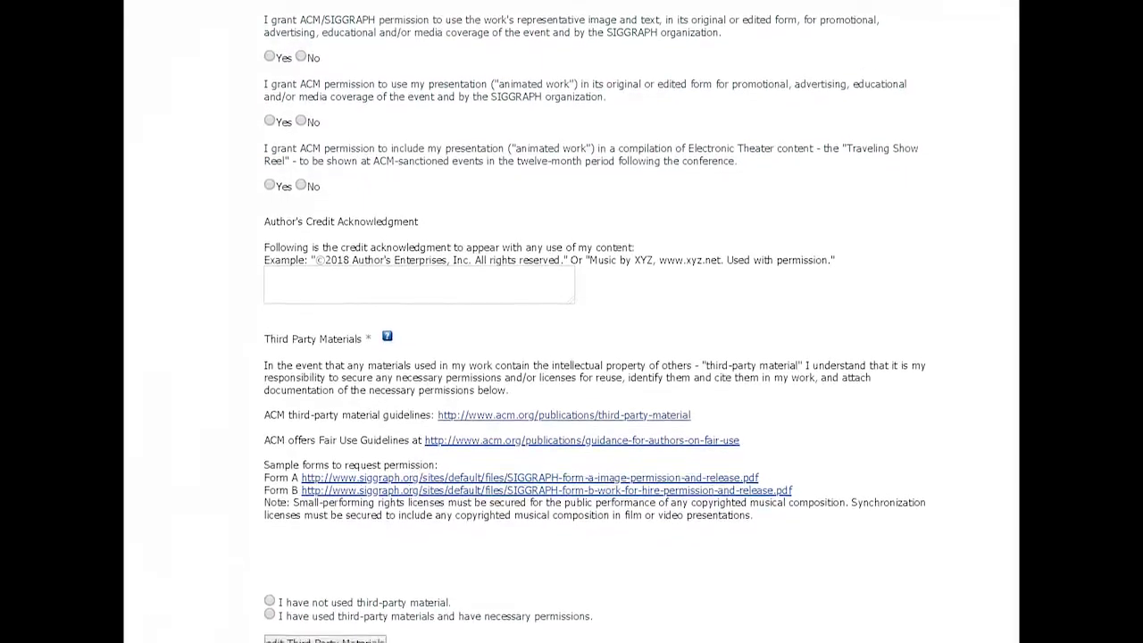
{"action": "scroll", "scroll_direction": "down", "scroll_amount": 3}
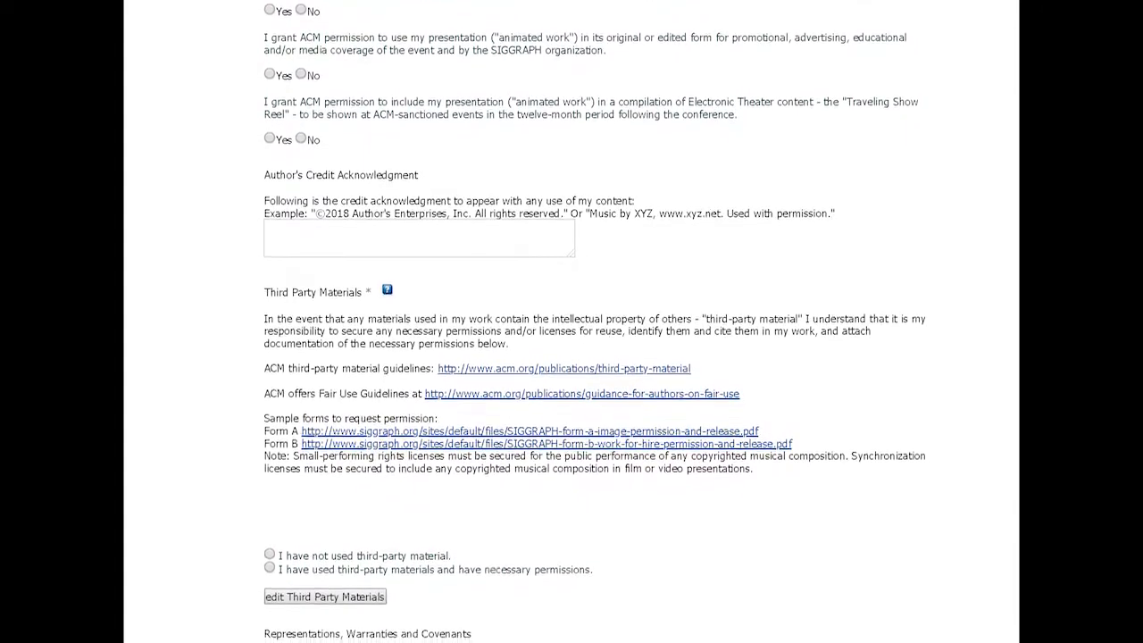
{"action": "scroll", "scroll_direction": "down", "scroll_amount": 3}
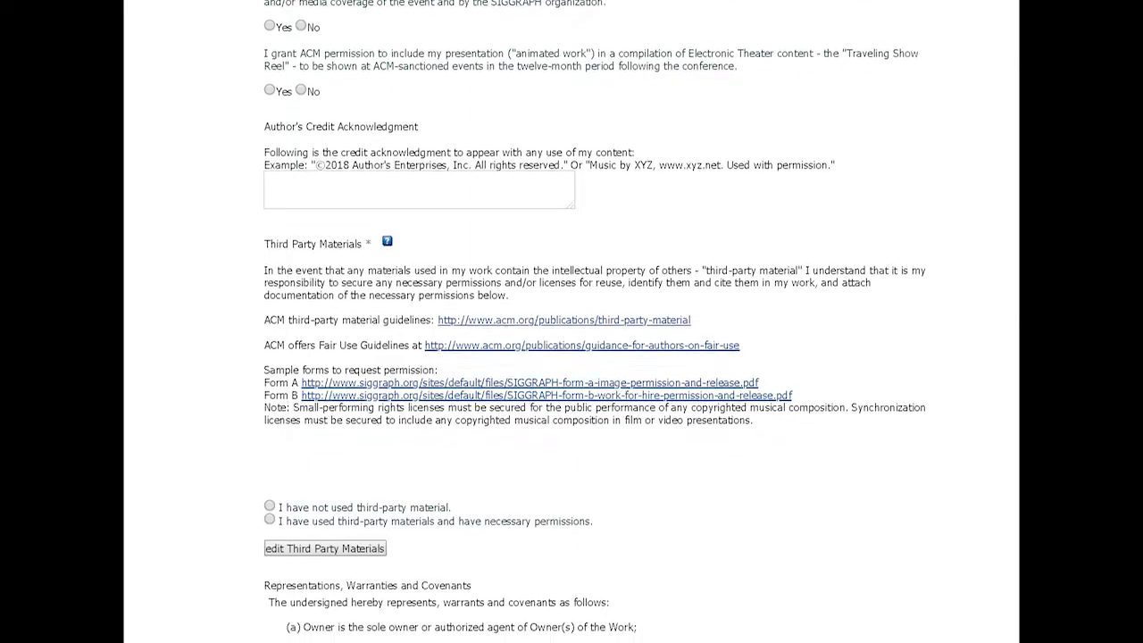
{"action": "scroll", "scroll_direction": "down", "scroll_amount": 3}
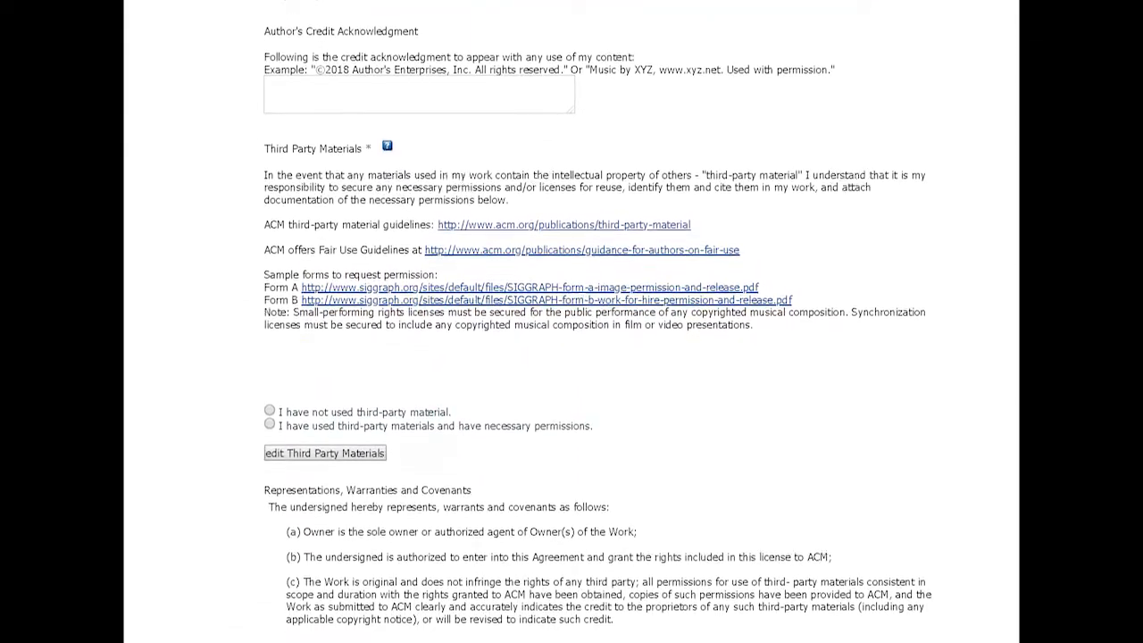
{"action": "scroll", "scroll_direction": "down", "scroll_amount": 3}
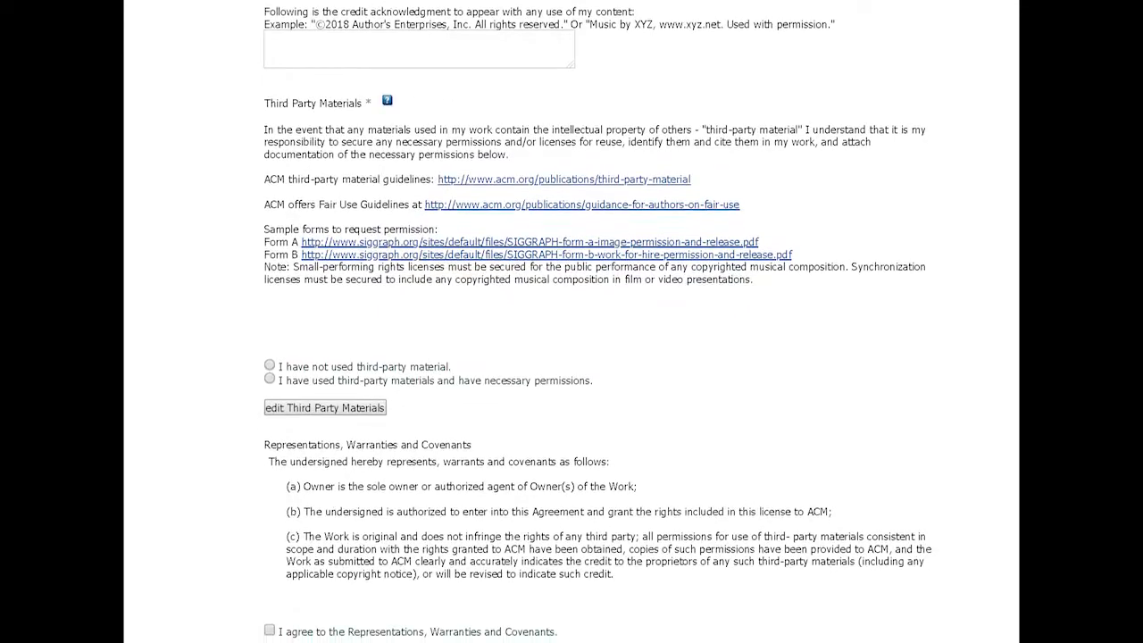
{"action": "scroll", "scroll_direction": "down", "scroll_amount": 3}
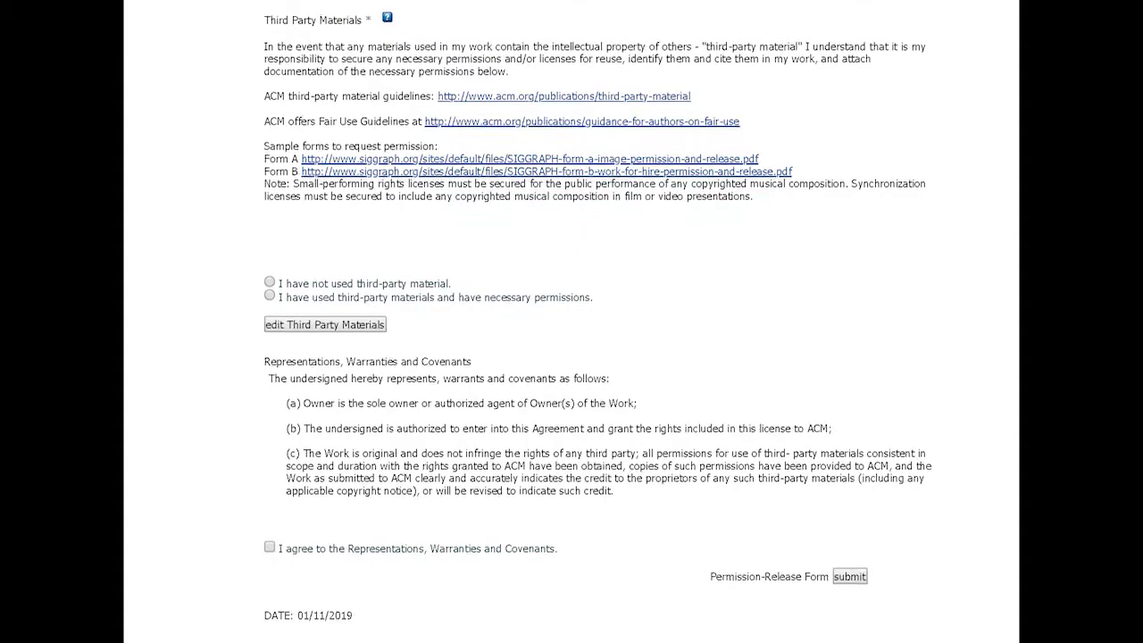
{"action": "scroll", "scroll_direction": "up", "scroll_amount": 3}
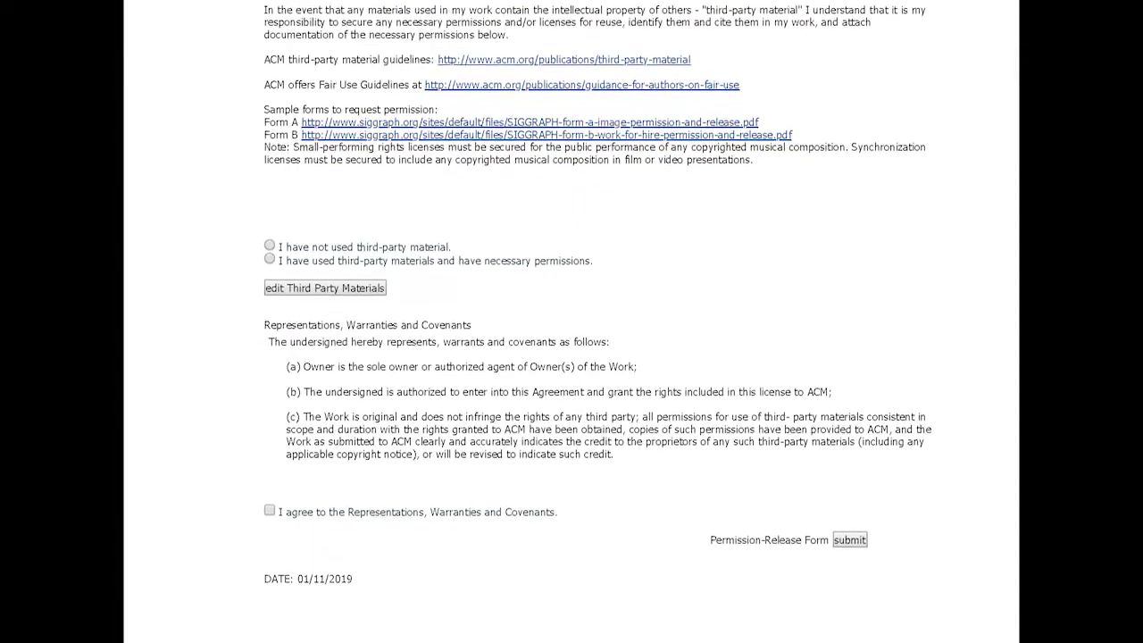